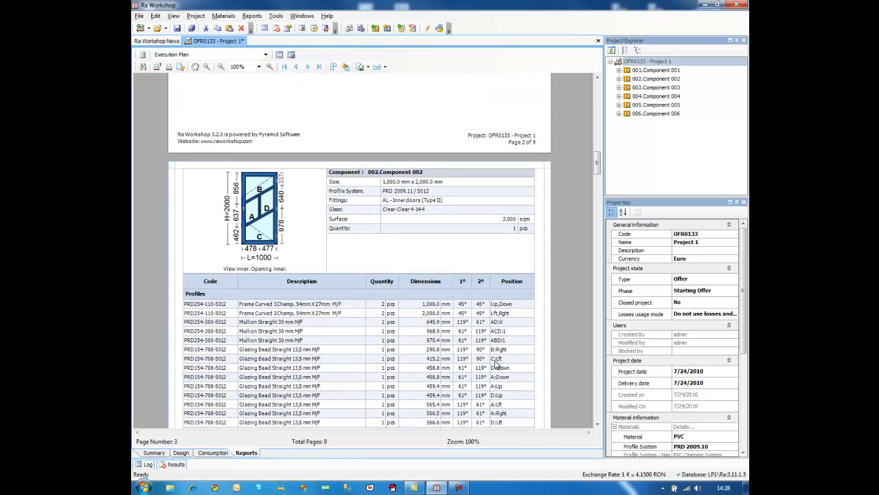
- Bring up the report type list from the top of the OFR0133 Execution Plan report
scroll("down", 3)
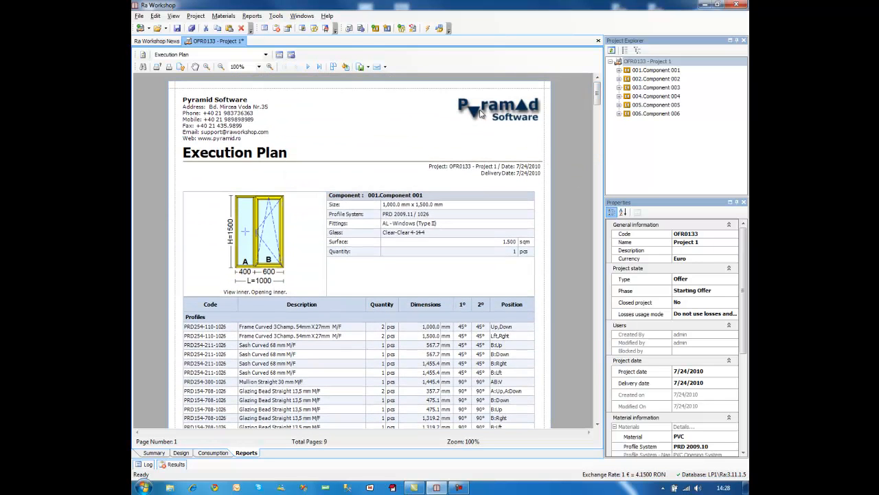
left_click(265, 55)
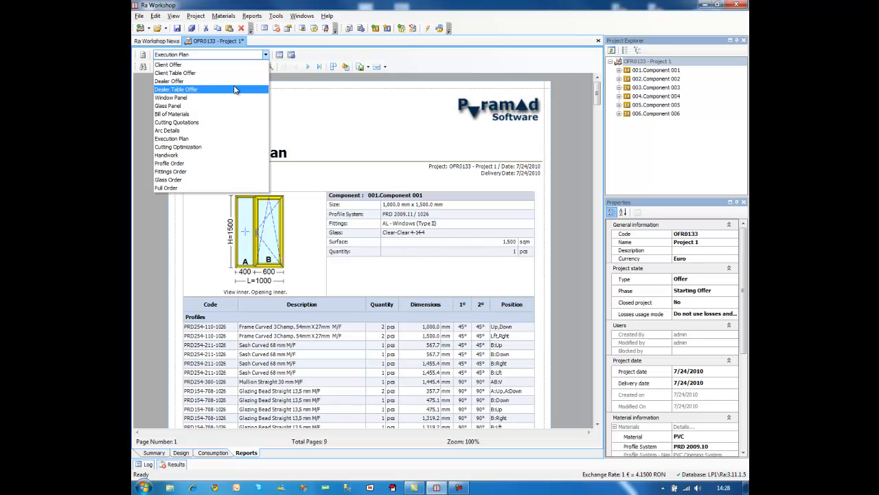
mouse_move(202, 113)
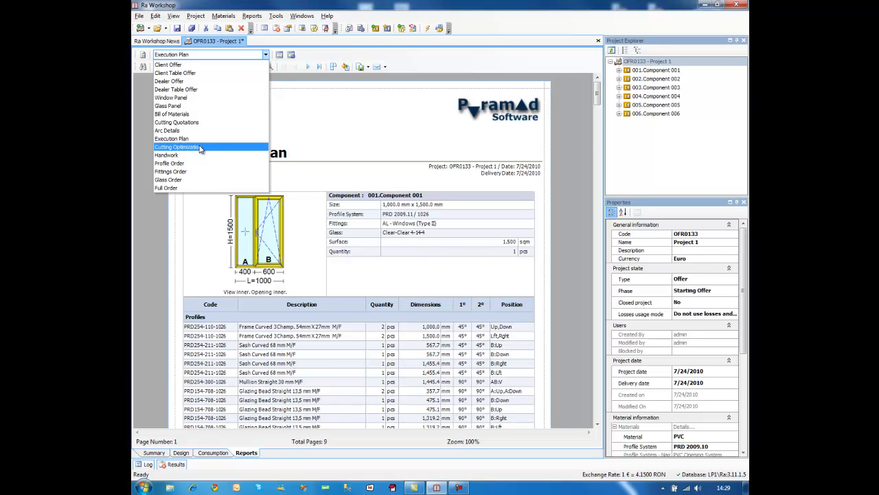
- Generate the Cutting Optimization report, confirming project optimization and starting the run
left_click(178, 146)
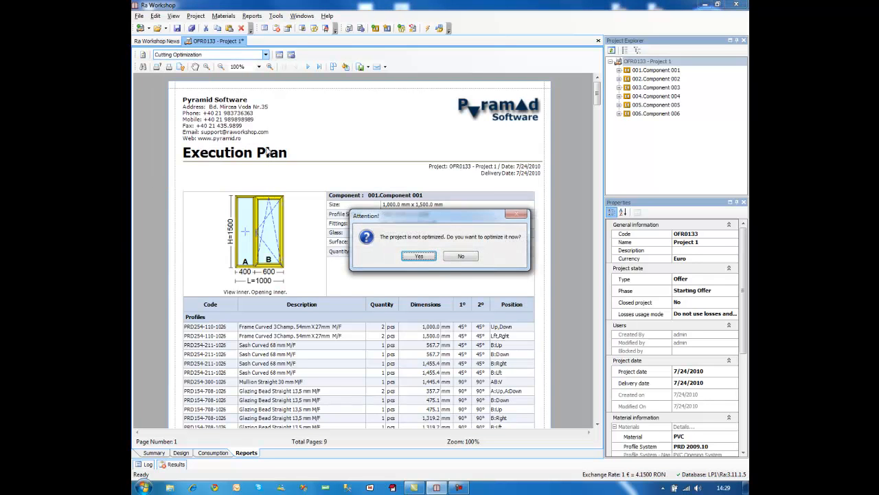
mouse_move(394, 222)
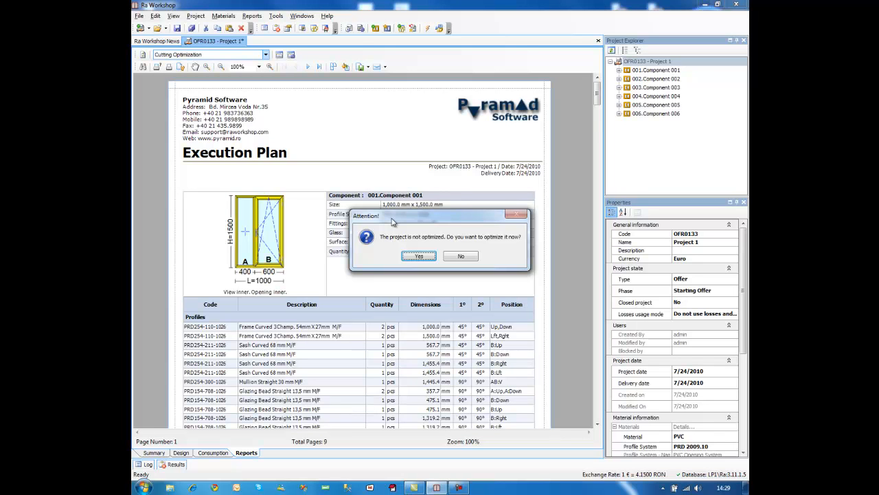
mouse_move(397, 230)
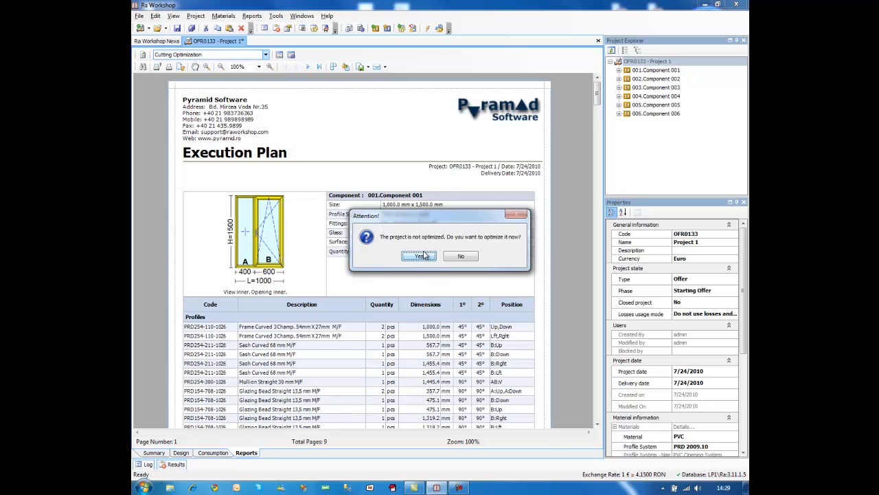
left_click(418, 255)
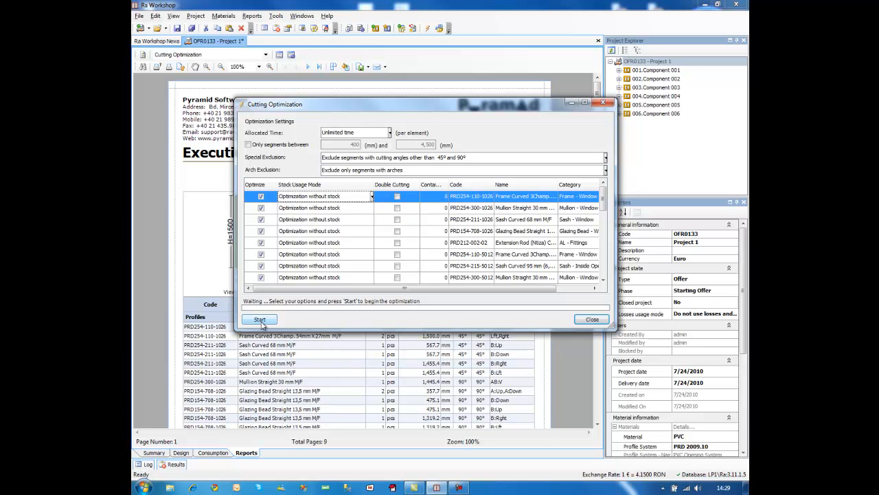
left_click(260, 319)
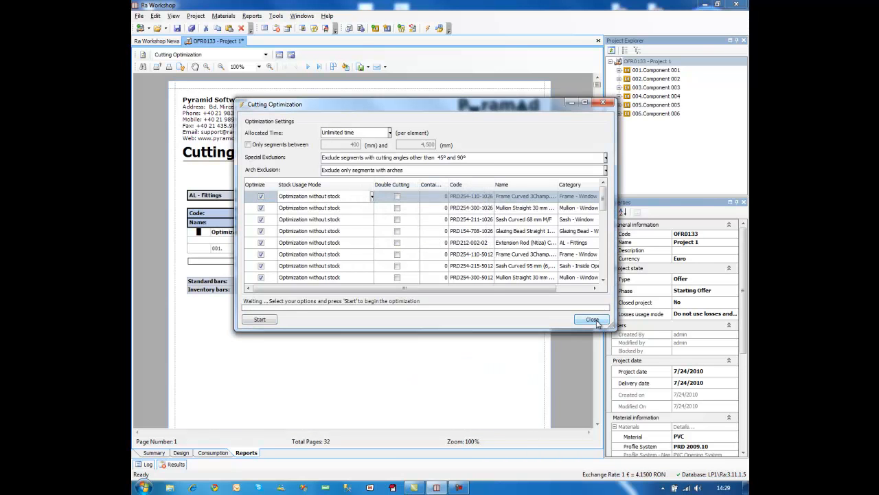
- Set Component 001's quantity to 10, then re-optimize and acknowledge the success message
left_click(591, 319)
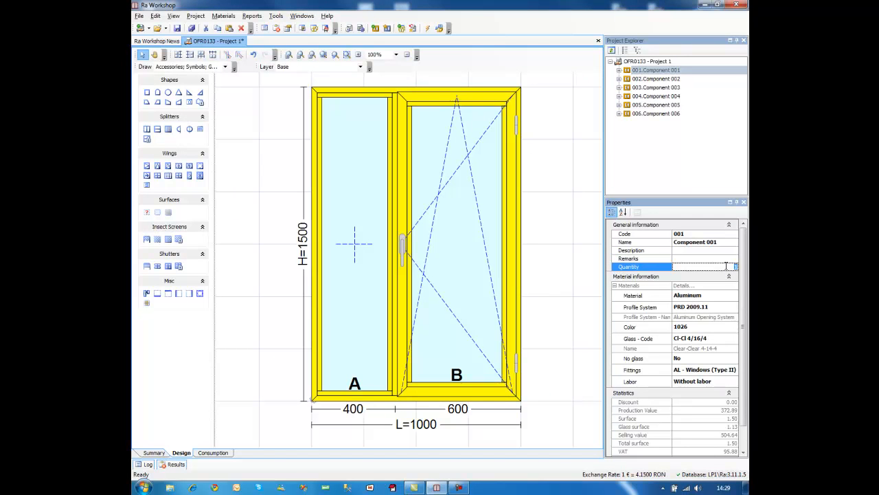
type("10")
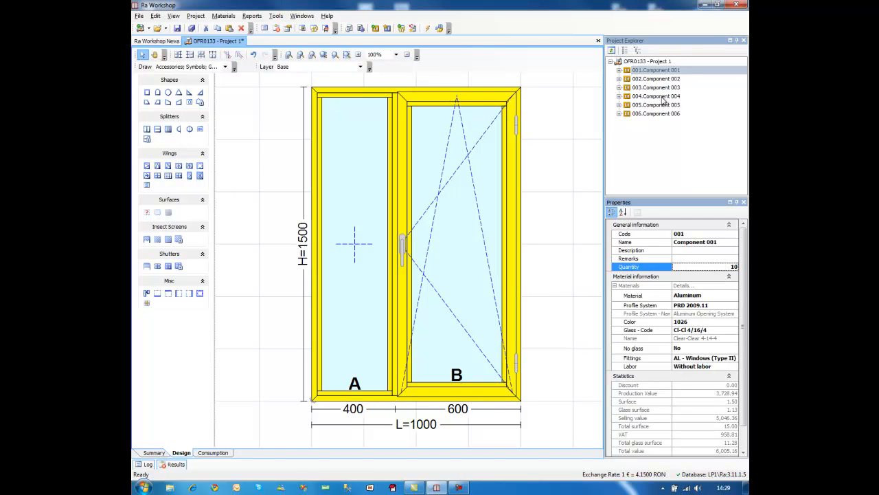
left_click(656, 105)
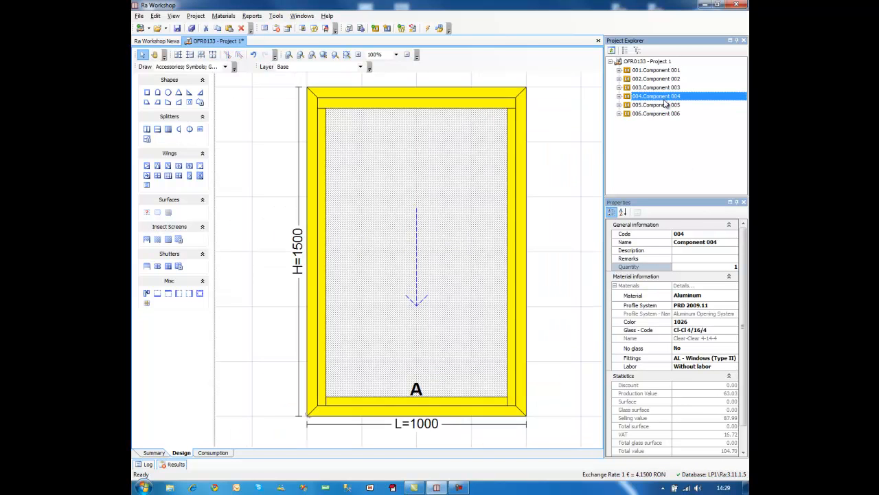
left_click(655, 79)
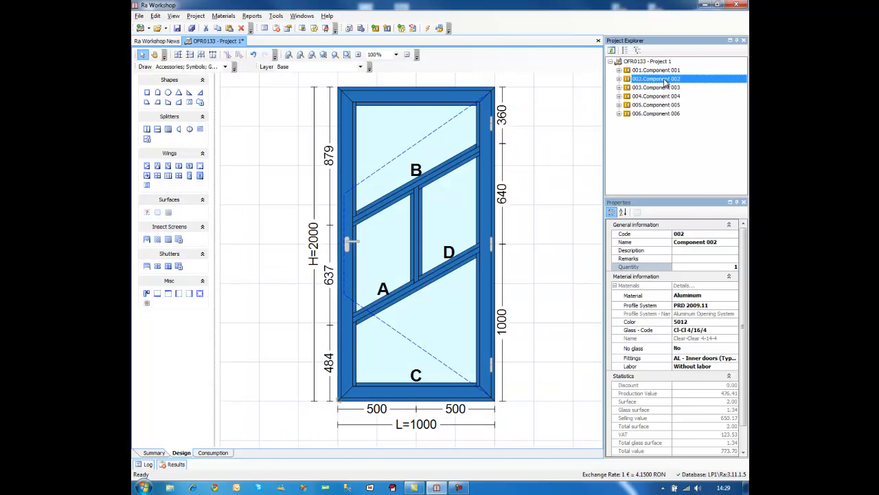
left_click(656, 69)
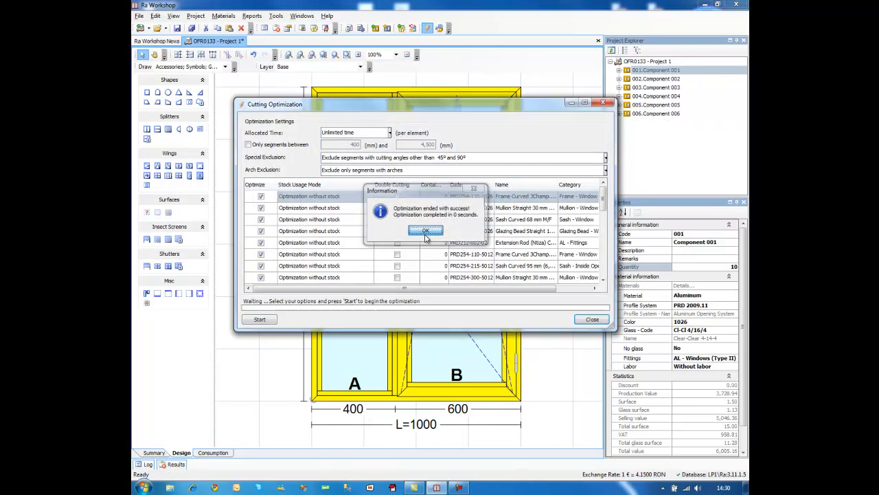
left_click(425, 230)
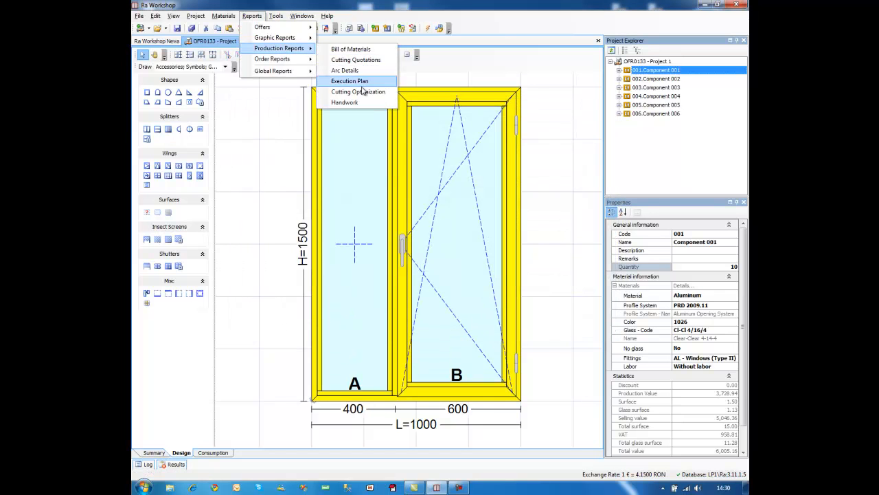
- Open the regenerated 36-page Cutting Optimization report at page 3
left_click(358, 91)
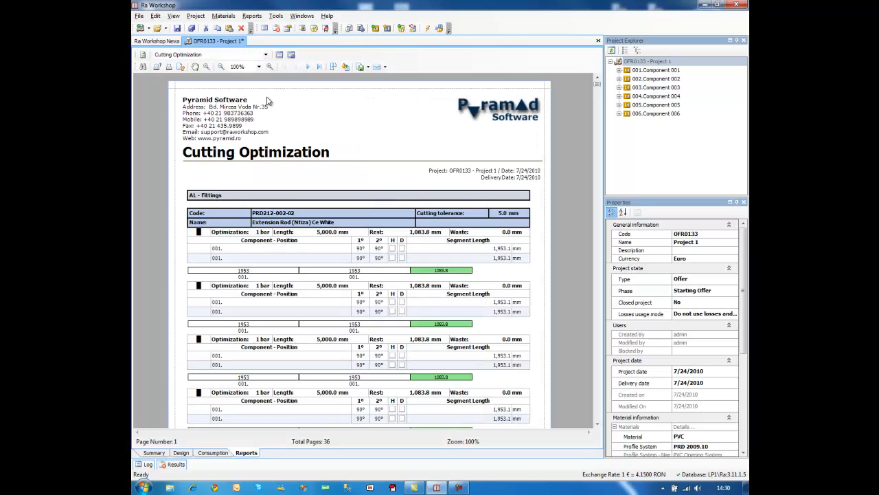
left_click(308, 66)
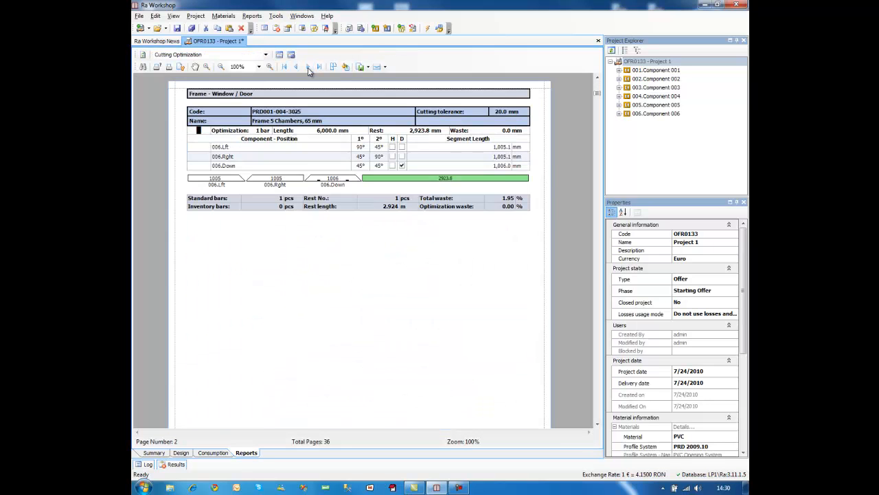
left_click(308, 66)
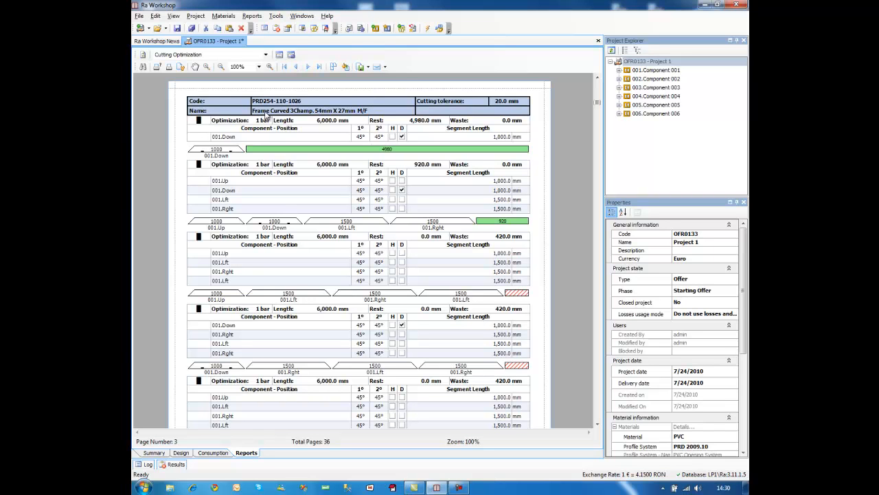
mouse_move(359, 95)
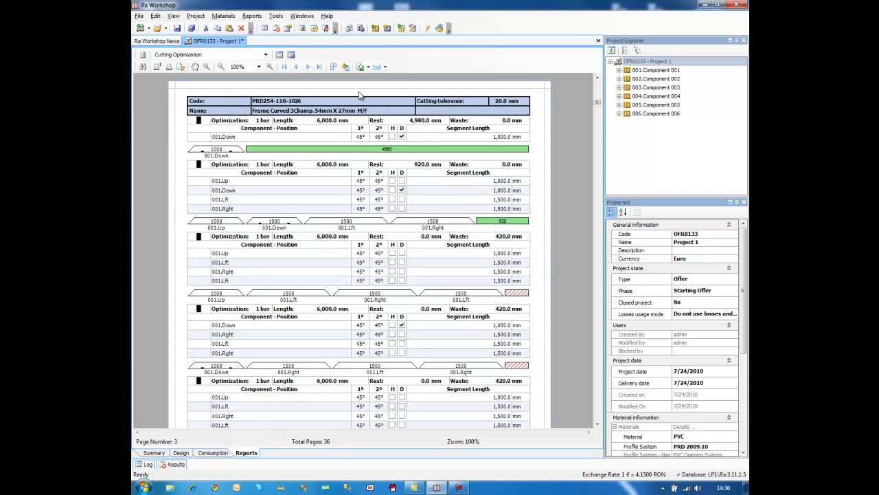
mouse_move(295, 105)
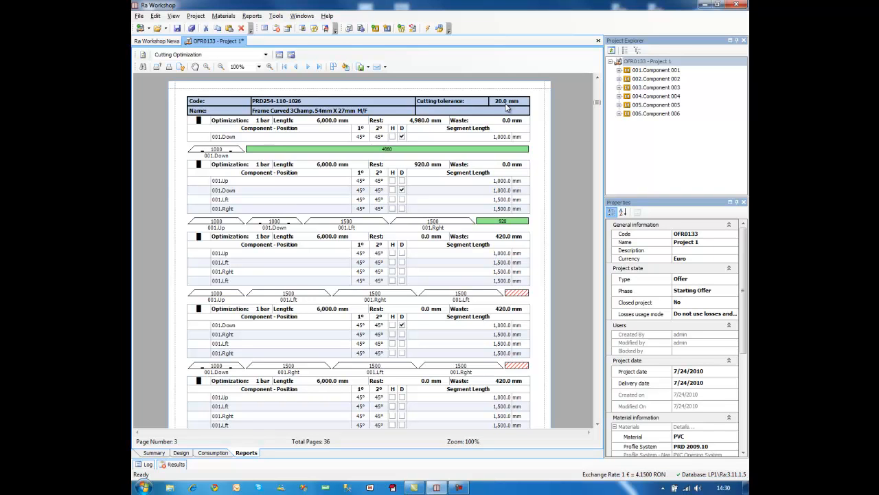
mouse_move(392, 223)
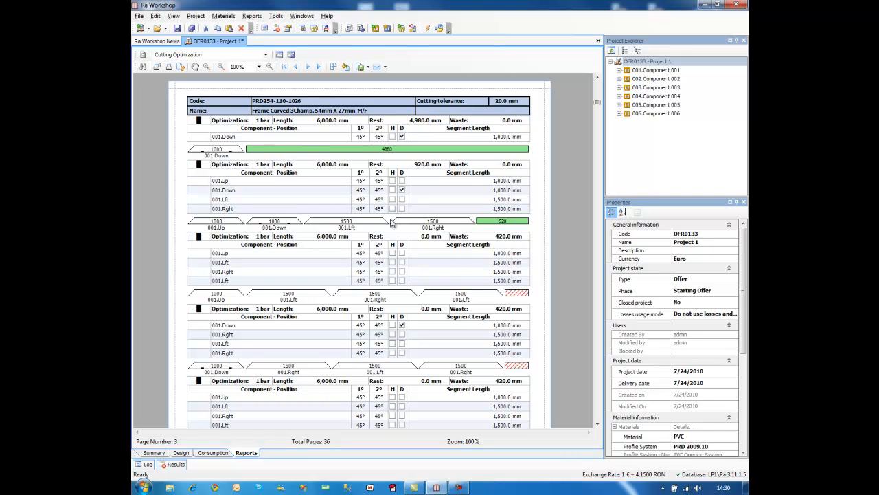
- Scroll through page 3 showing the curved frame profile's 6,000 mm bar cutting plans
scroll("down", 3)
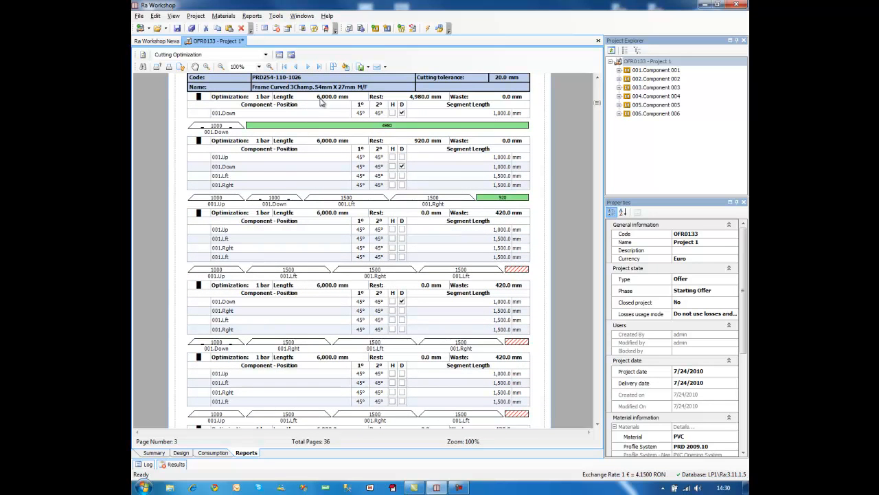
mouse_move(338, 103)
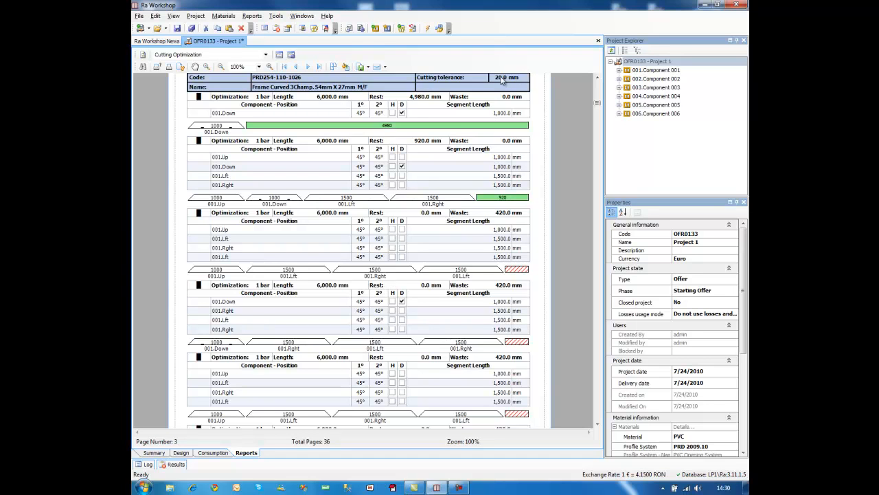
mouse_move(354, 211)
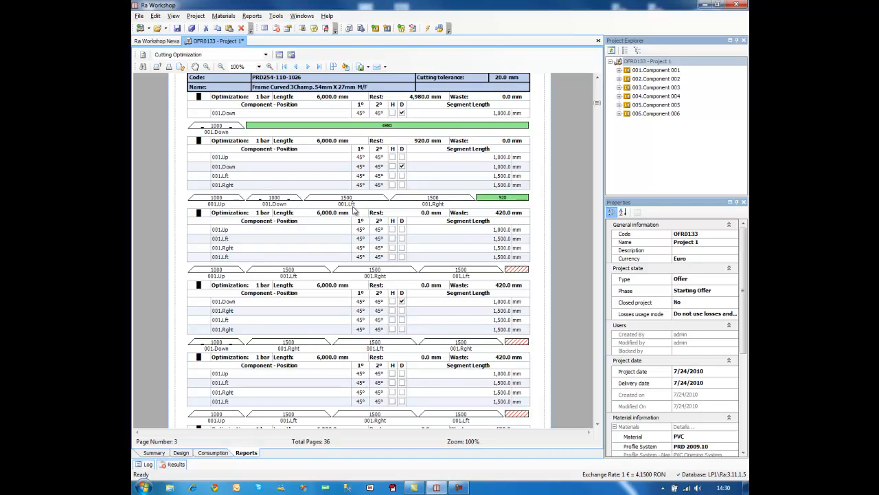
mouse_move(306, 189)
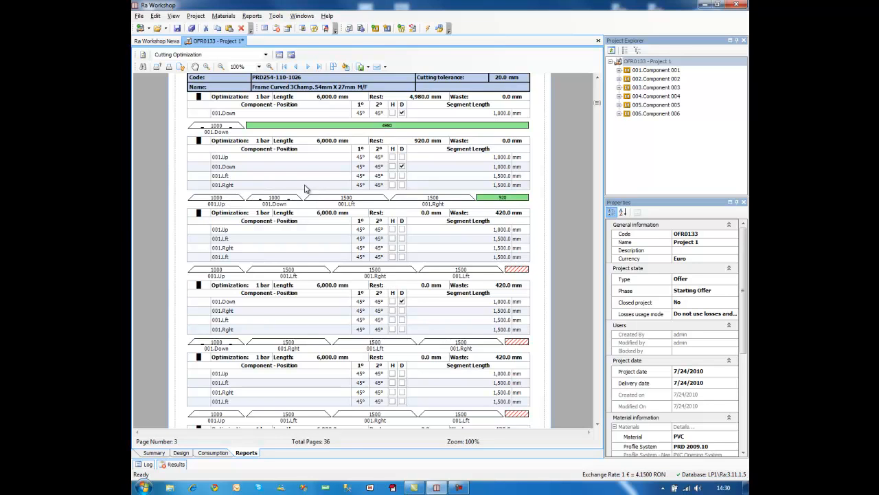
mouse_move(491, 166)
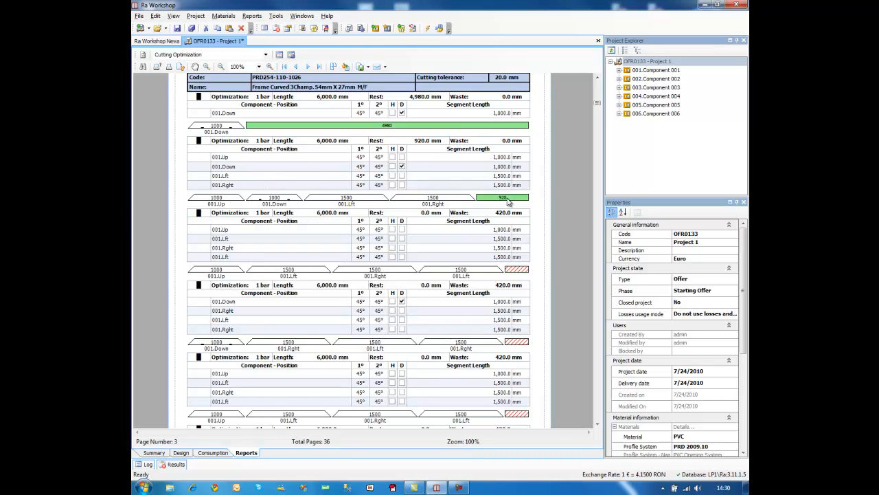
mouse_move(221, 206)
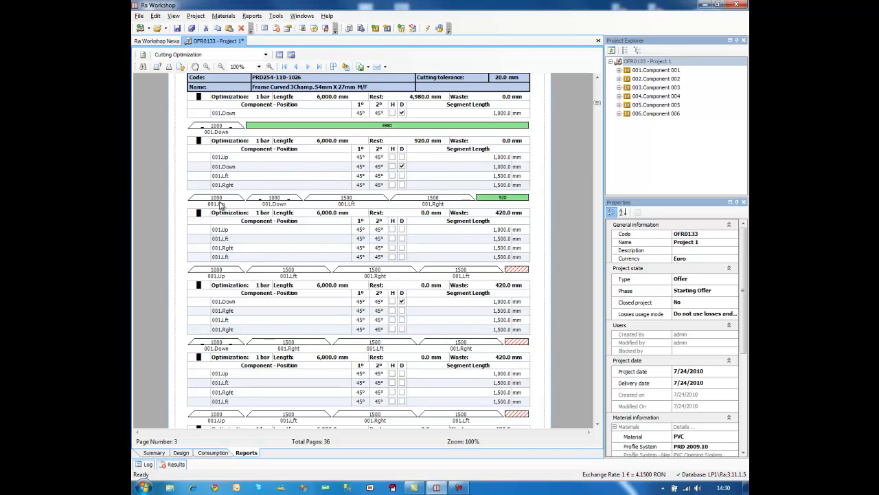
mouse_move(221, 204)
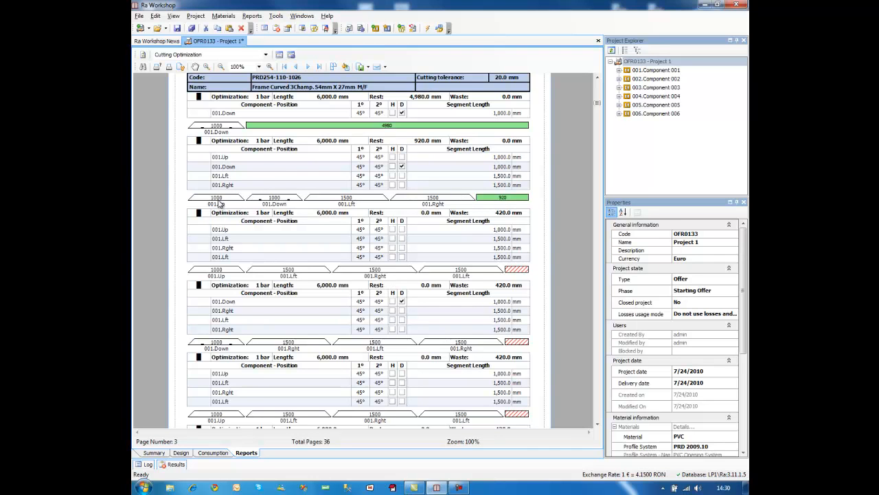
mouse_move(214, 211)
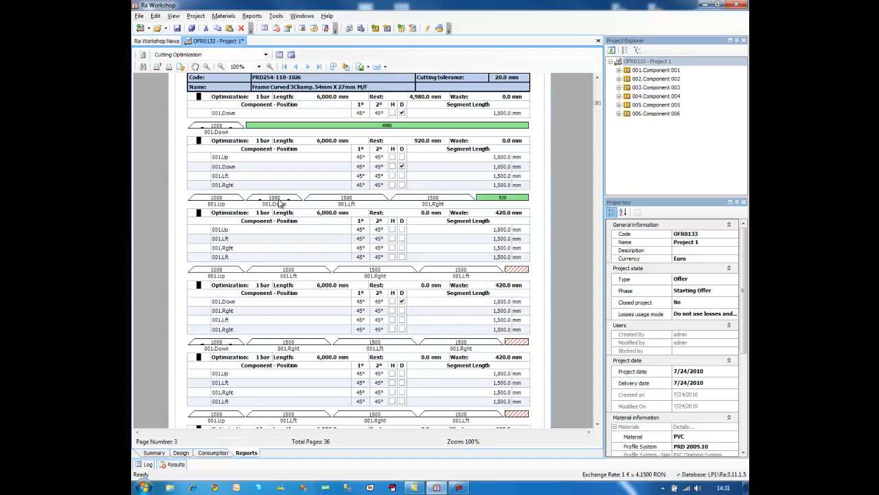
mouse_move(285, 212)
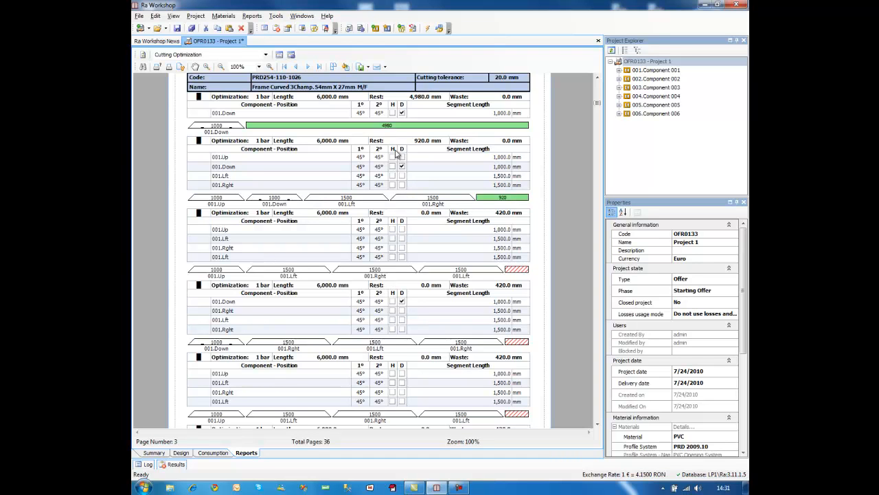
mouse_move(395, 155)
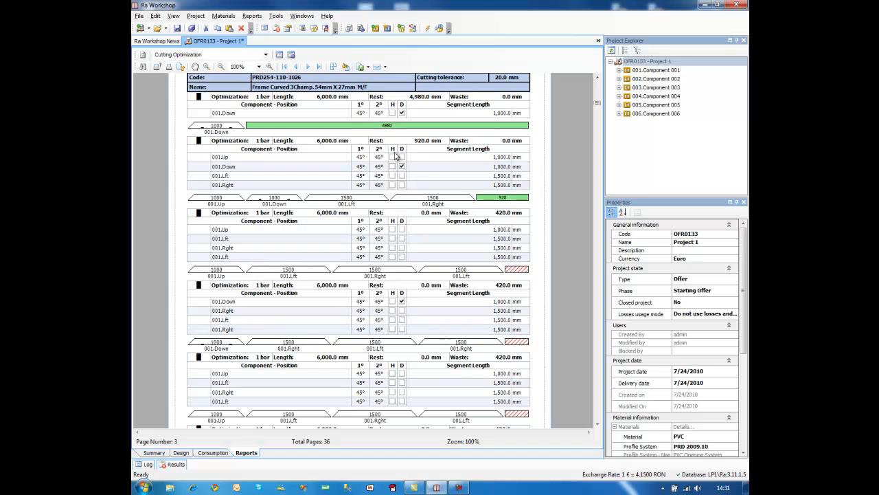
mouse_move(358, 188)
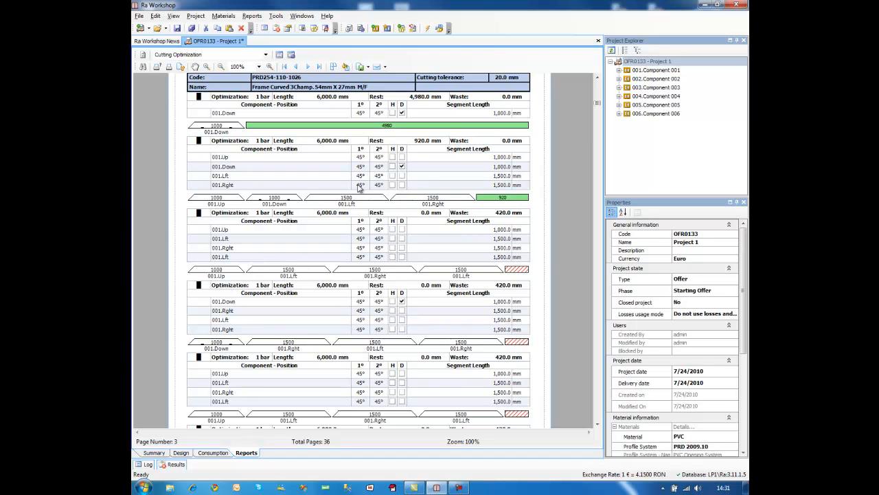
mouse_move(261, 204)
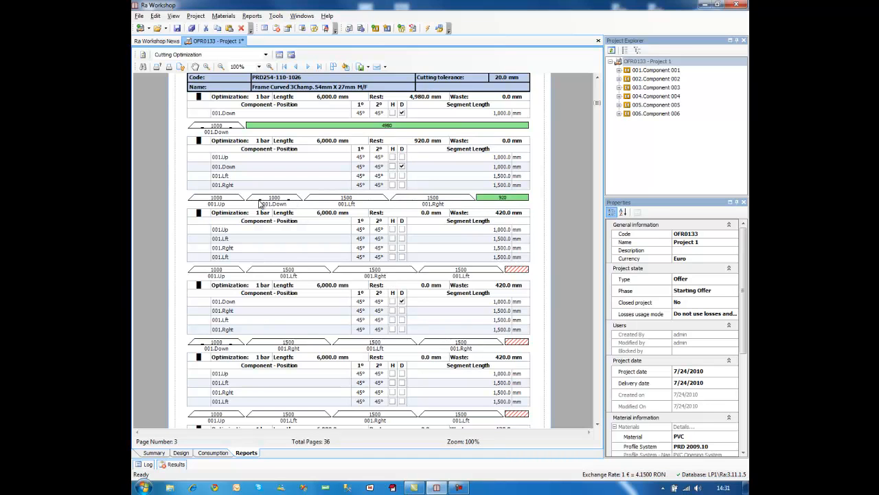
mouse_move(279, 206)
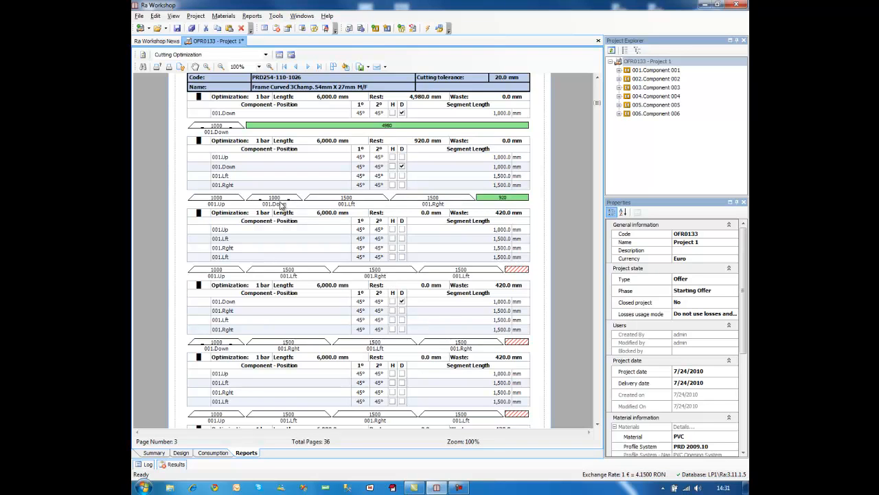
mouse_move(307, 211)
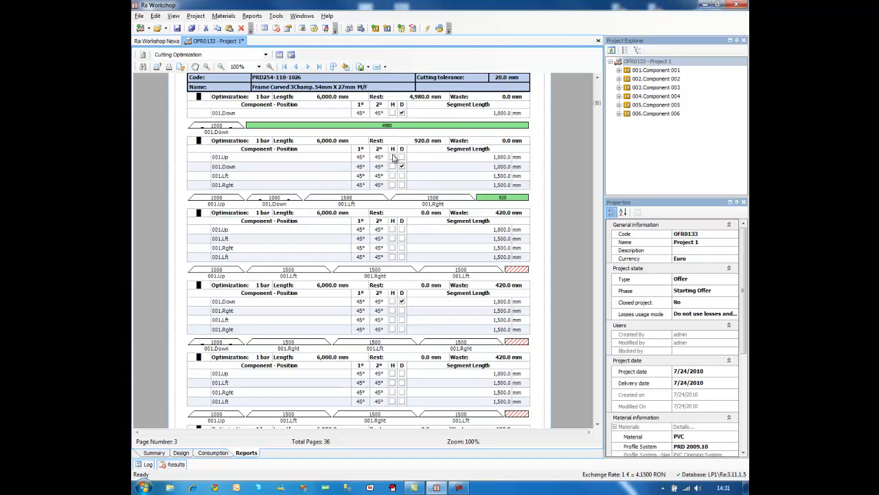
mouse_move(365, 205)
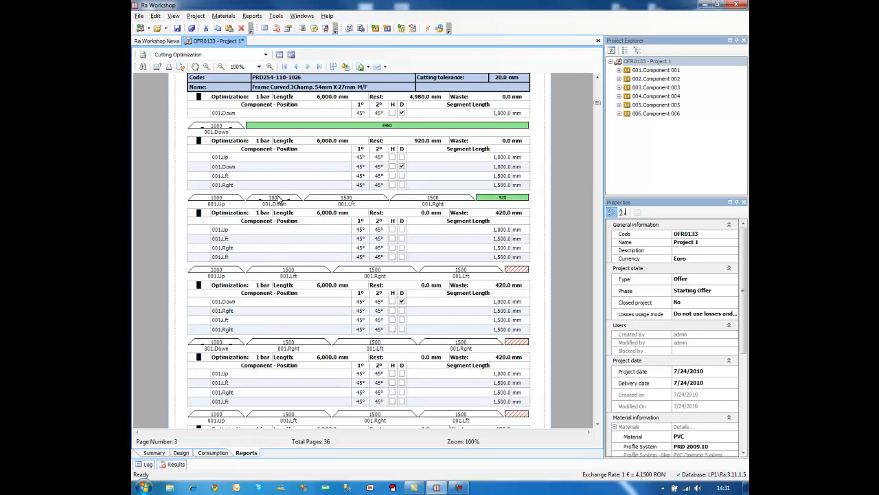
mouse_move(278, 198)
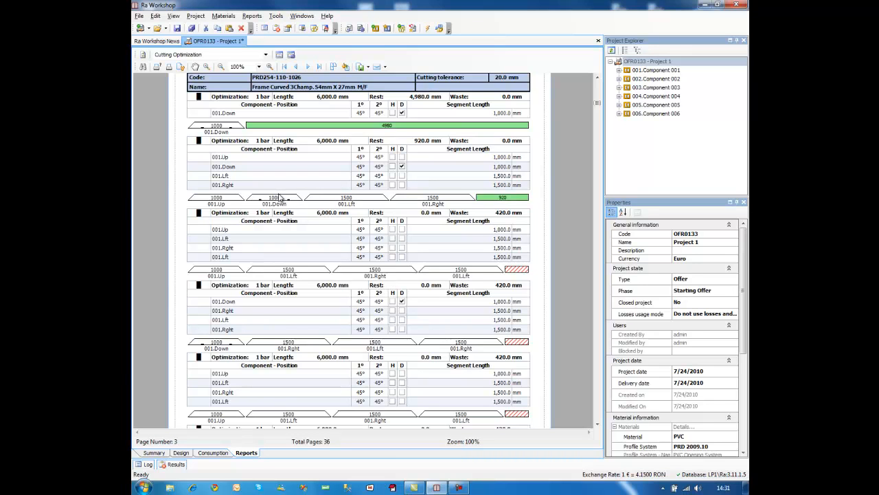
scroll("down", 3)
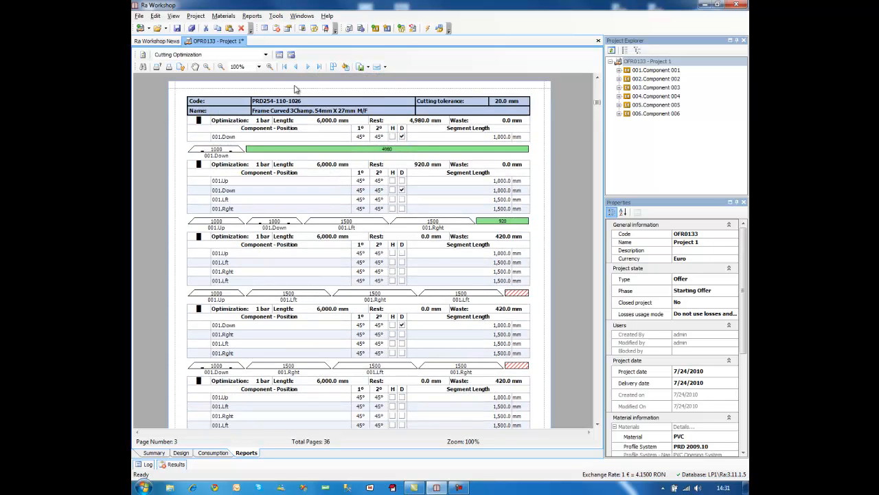
mouse_move(280, 54)
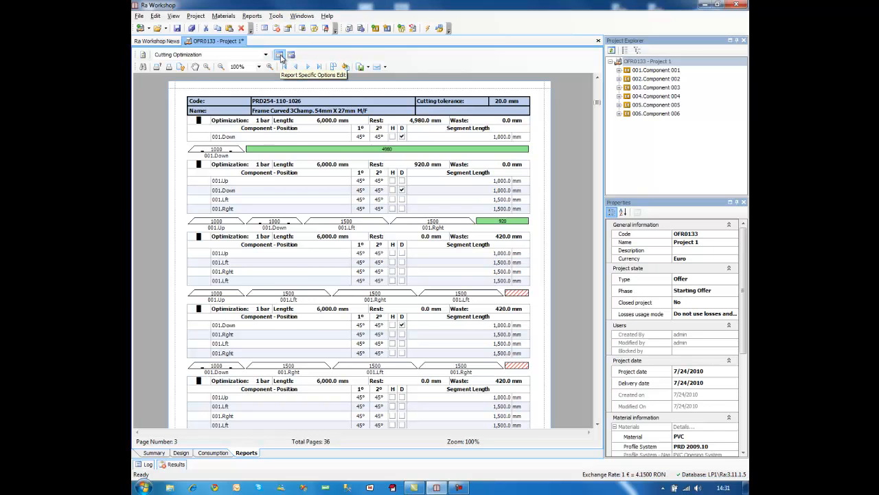
- Change the cutting report layout to Graphic (Compact report)
left_click(279, 54)
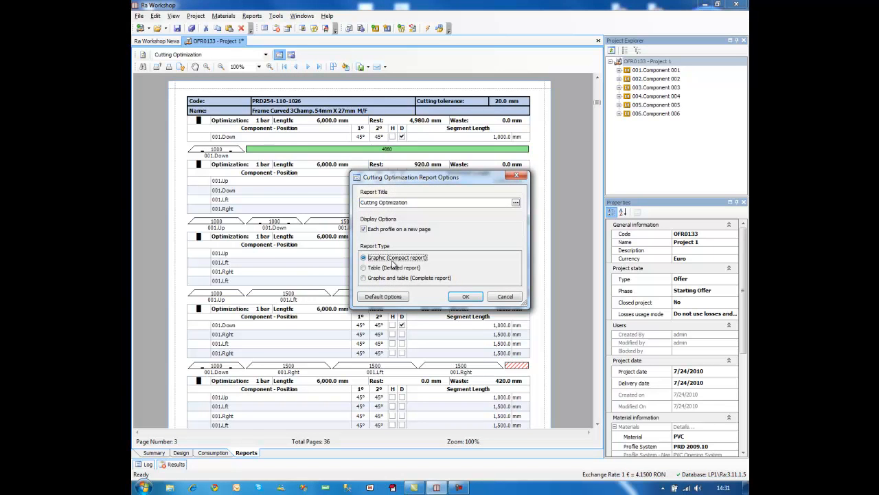
left_click(465, 297)
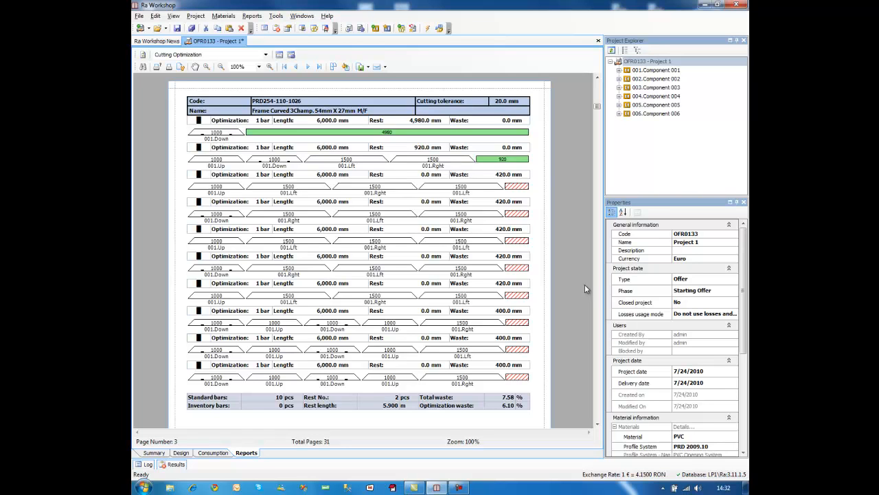
mouse_move(515, 199)
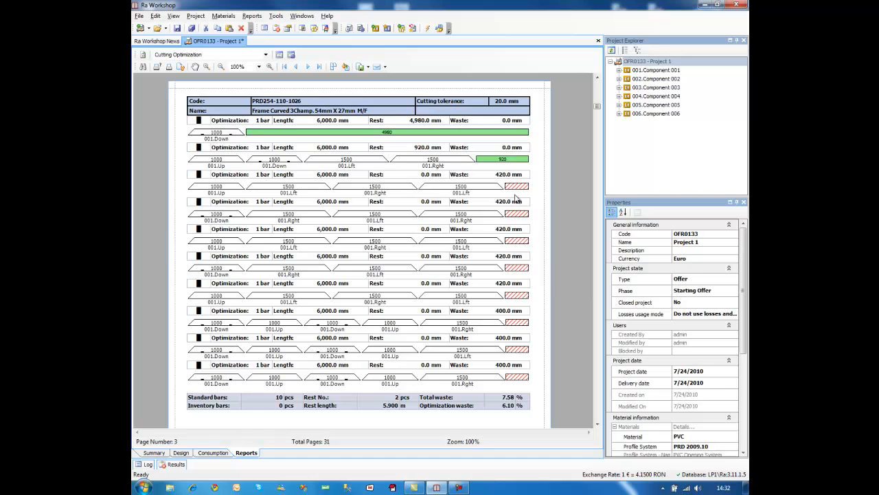
mouse_move(518, 198)
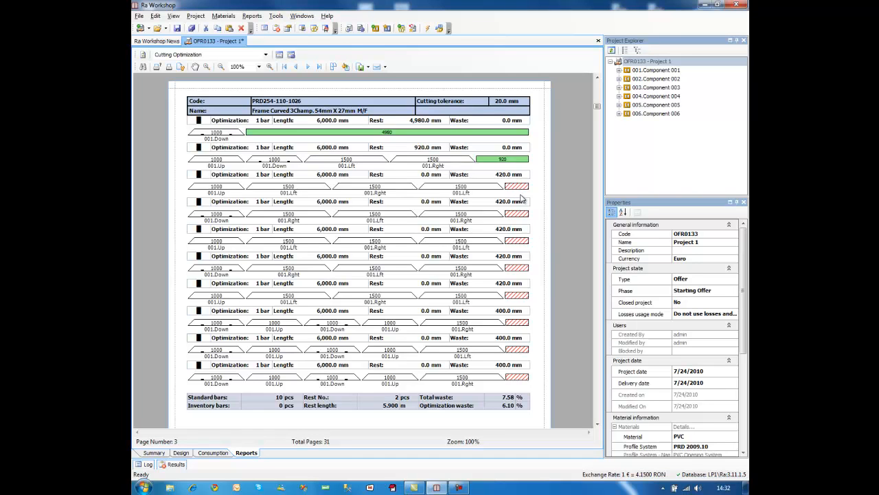
mouse_move(521, 199)
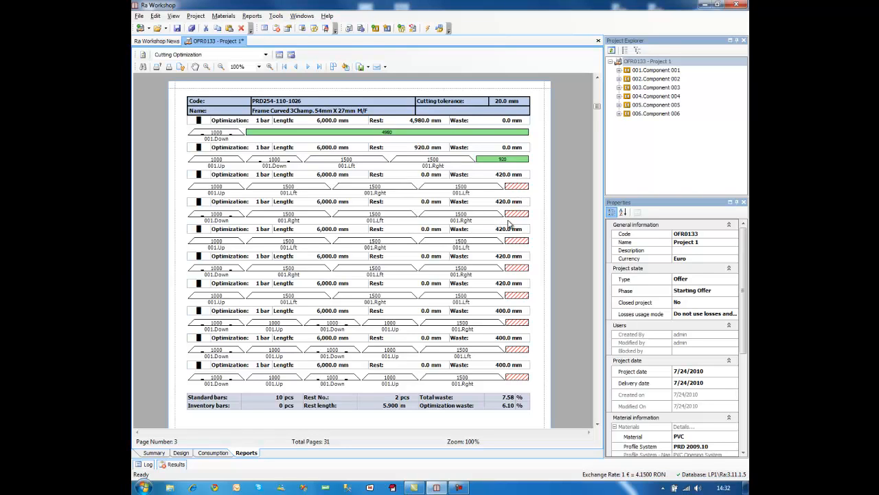
mouse_move(474, 235)
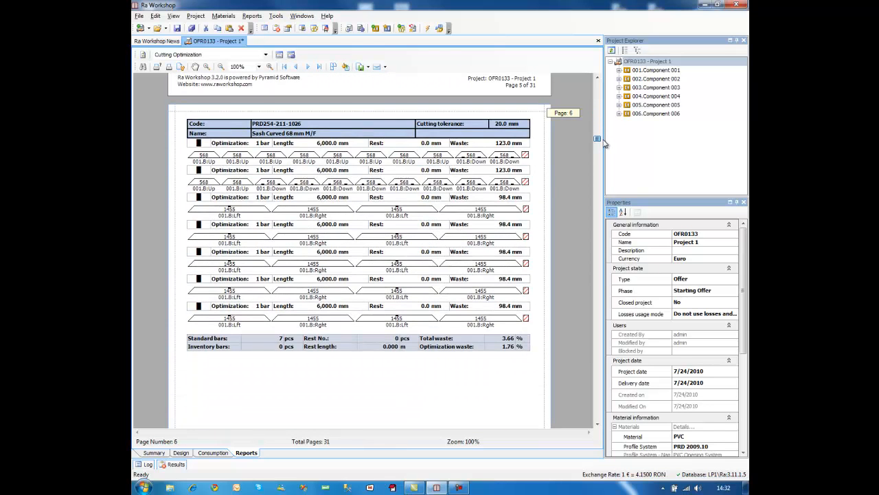
- Scroll the compact report to page 10, the Glazing Bead Straight bar plans
scroll("down", 3)
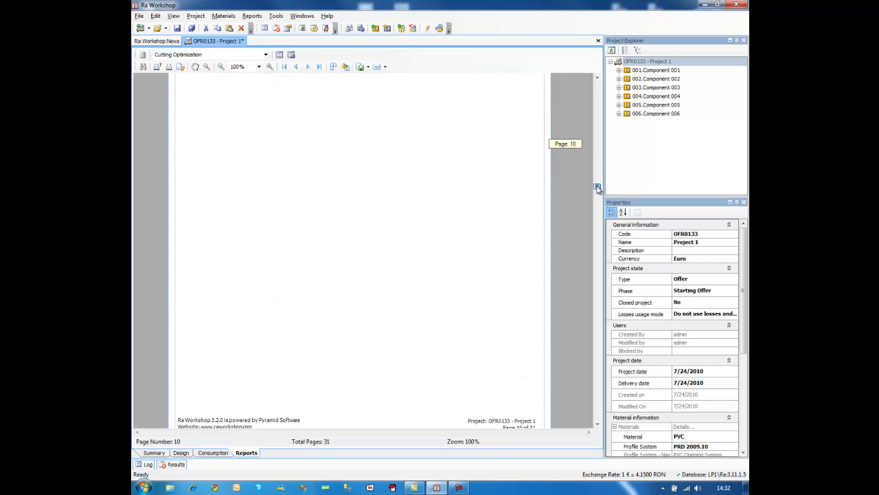
left_click(597, 196)
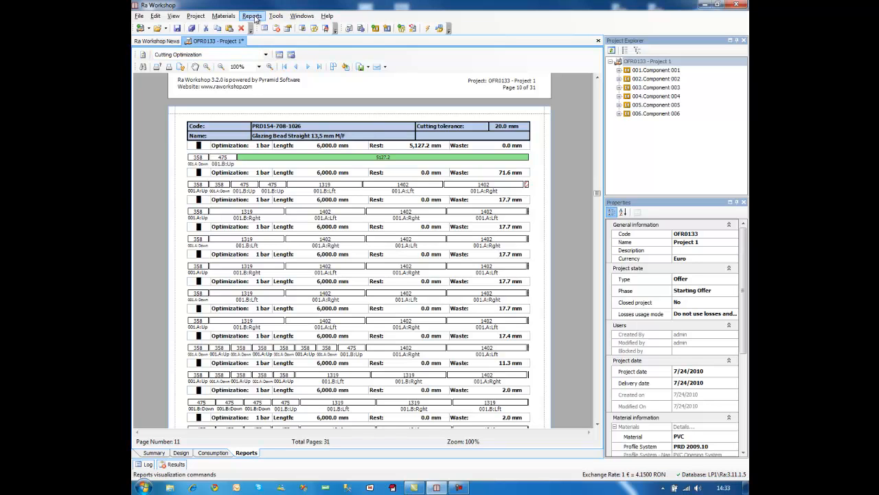
- Generate the optimized Profile Order report for OFR0133 and scroll through it
left_click(252, 15)
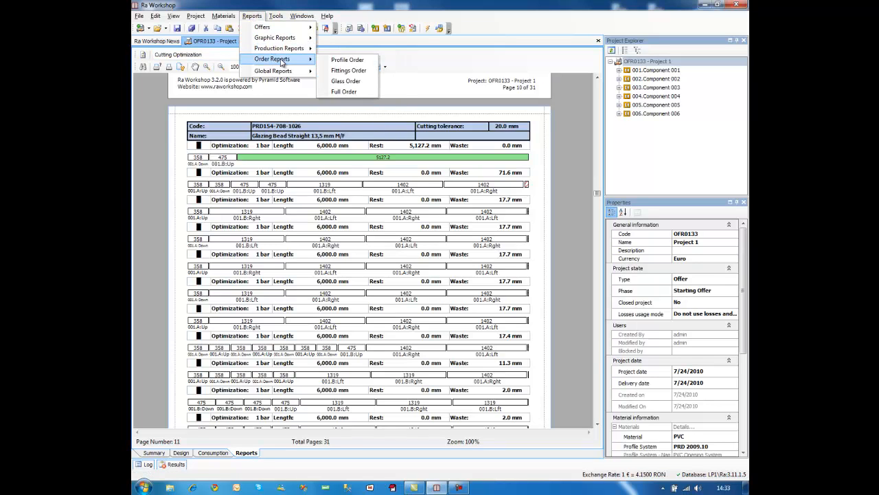
mouse_move(347, 60)
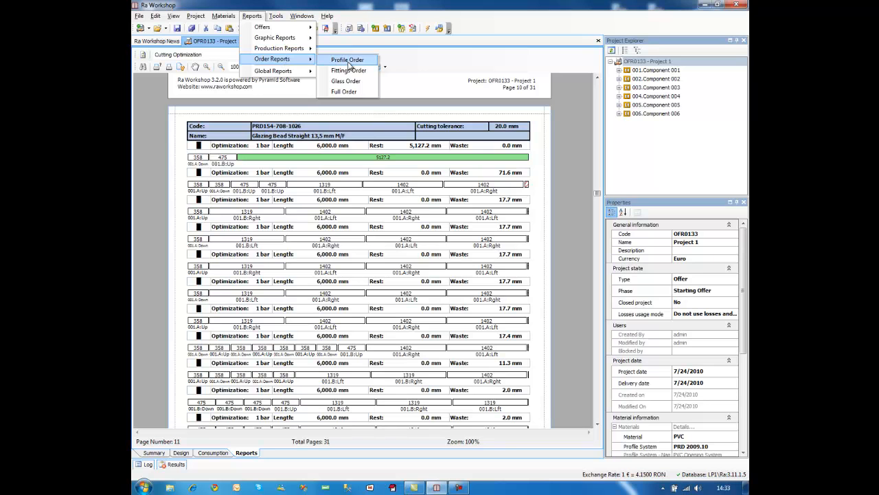
mouse_move(347, 62)
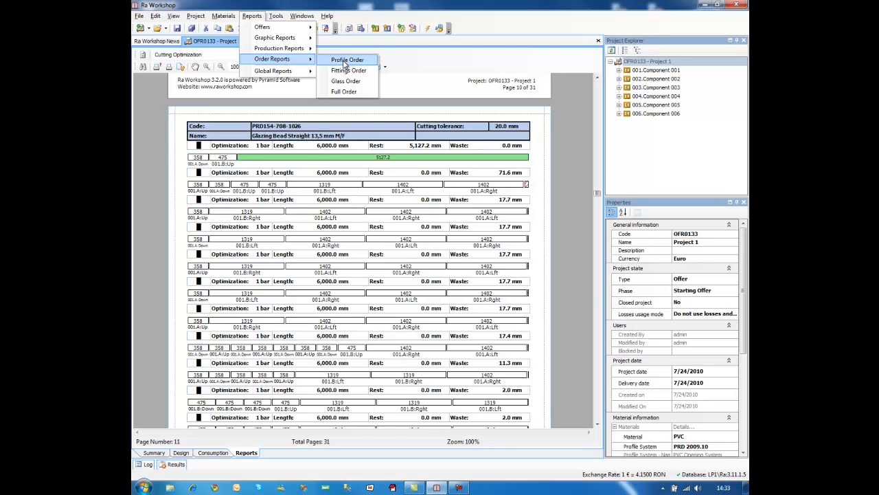
left_click(347, 60)
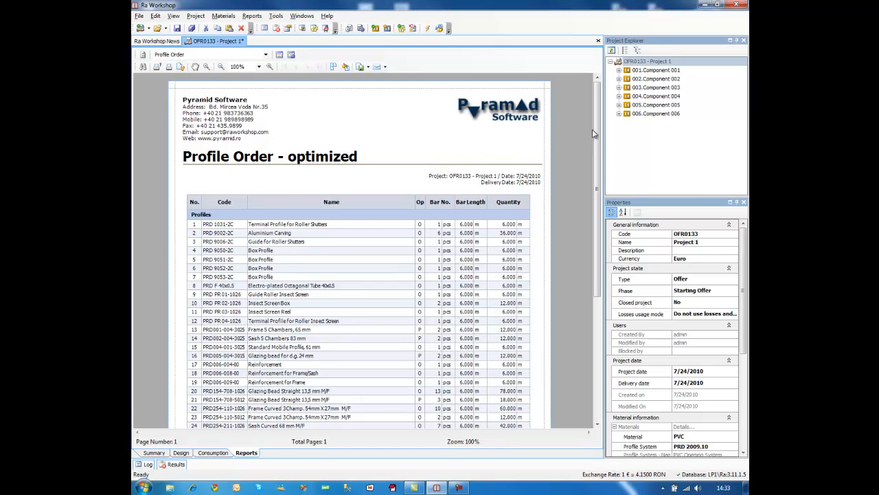
scroll("down", 3)
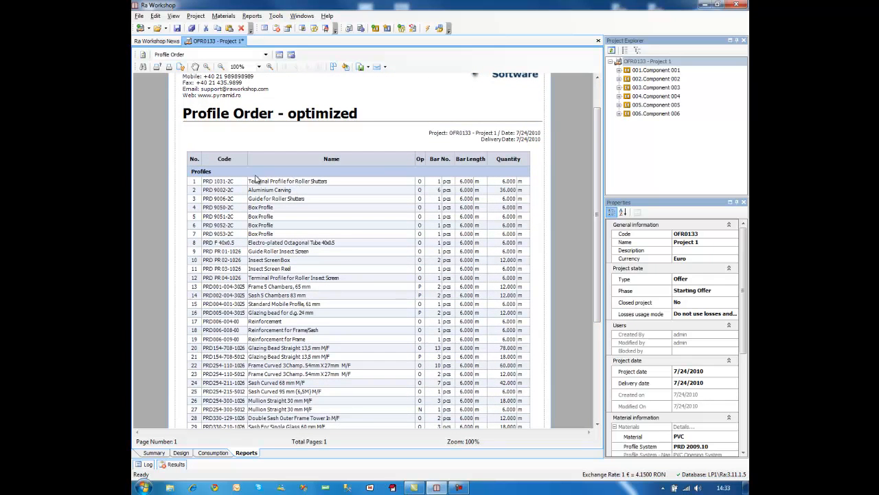
mouse_move(285, 190)
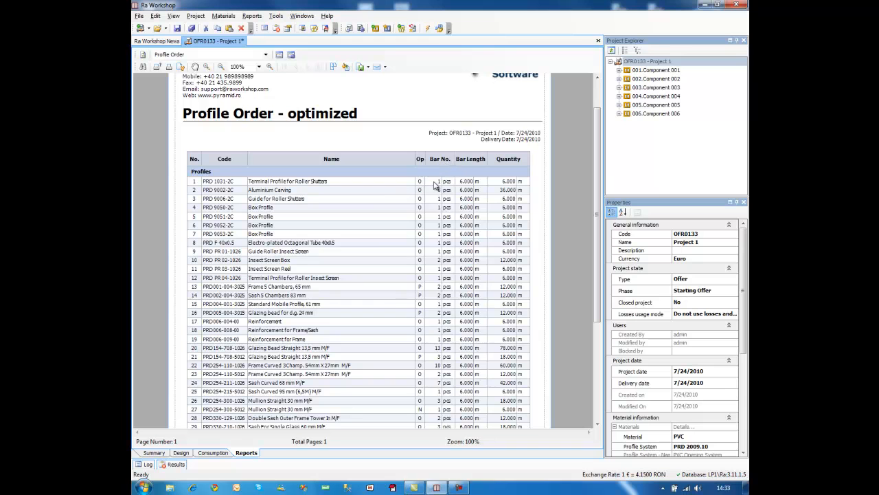
mouse_move(439, 185)
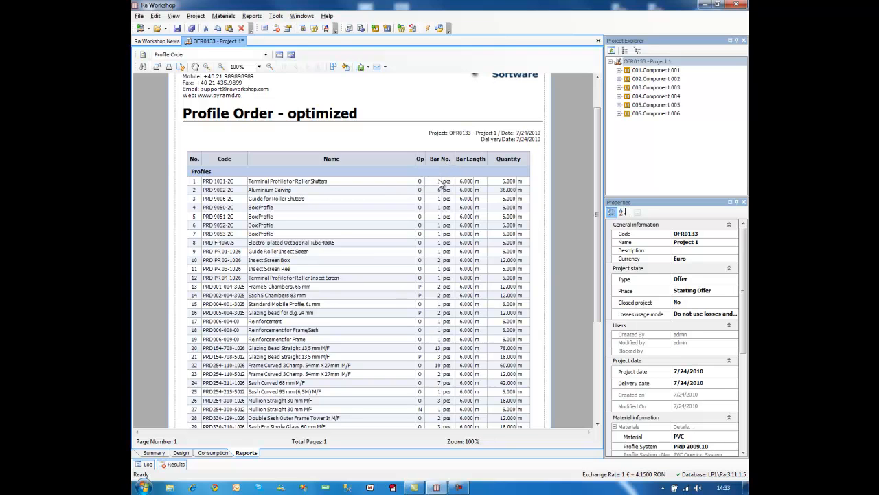
mouse_move(476, 193)
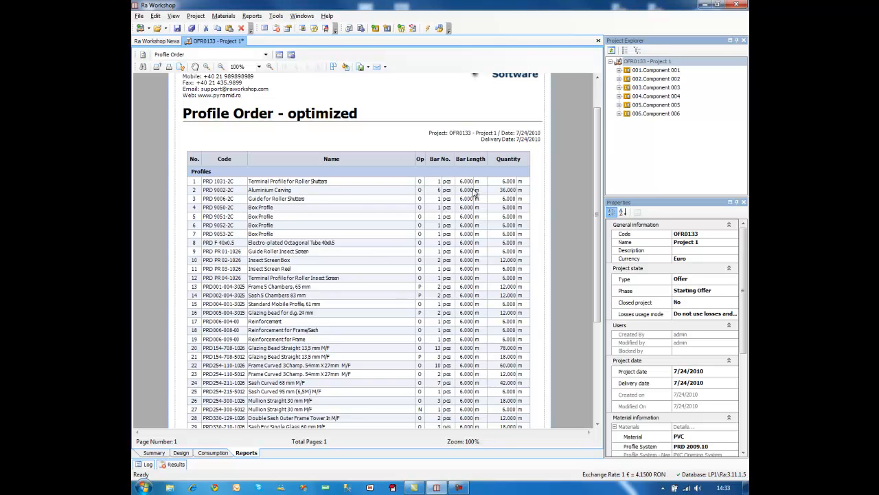
mouse_move(515, 176)
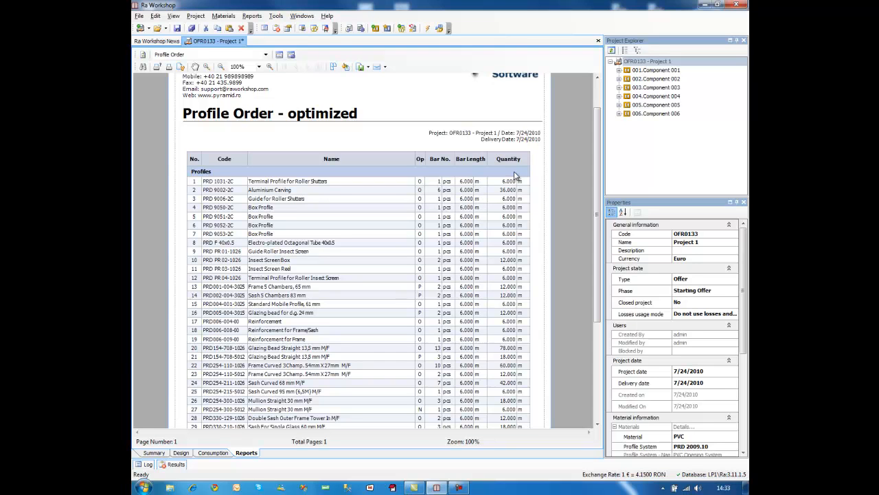
mouse_move(516, 179)
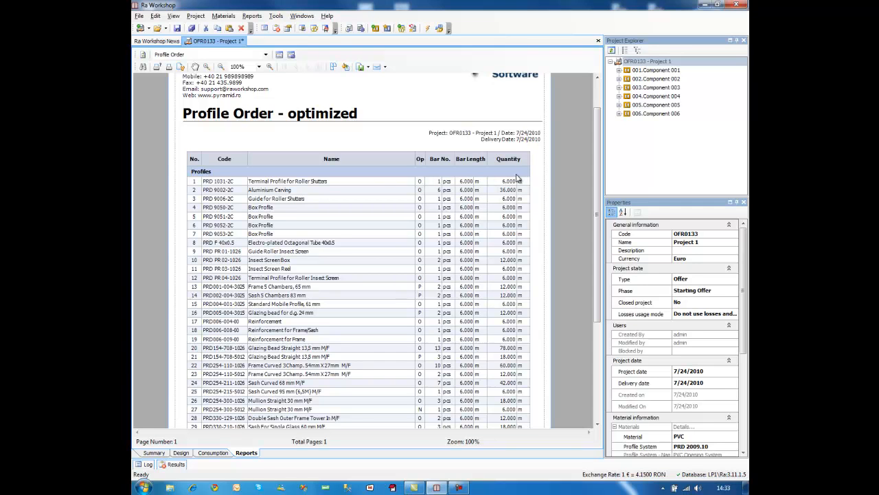
mouse_move(235, 385)
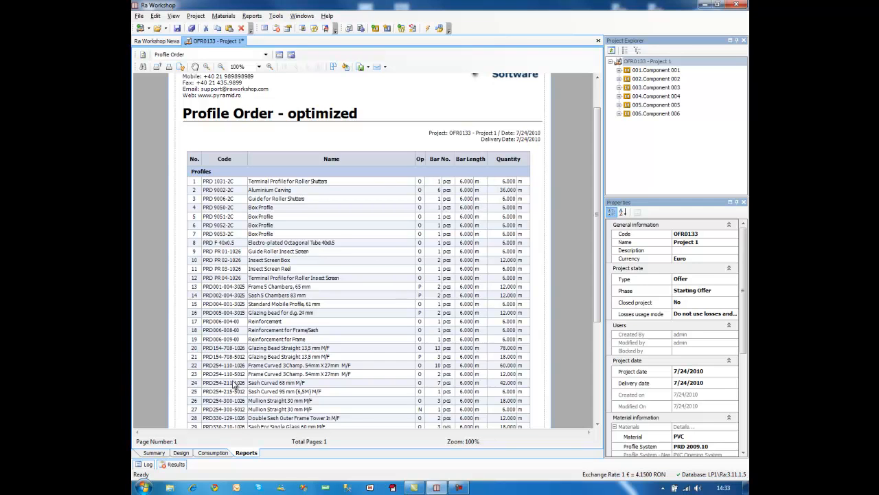
mouse_move(191, 383)
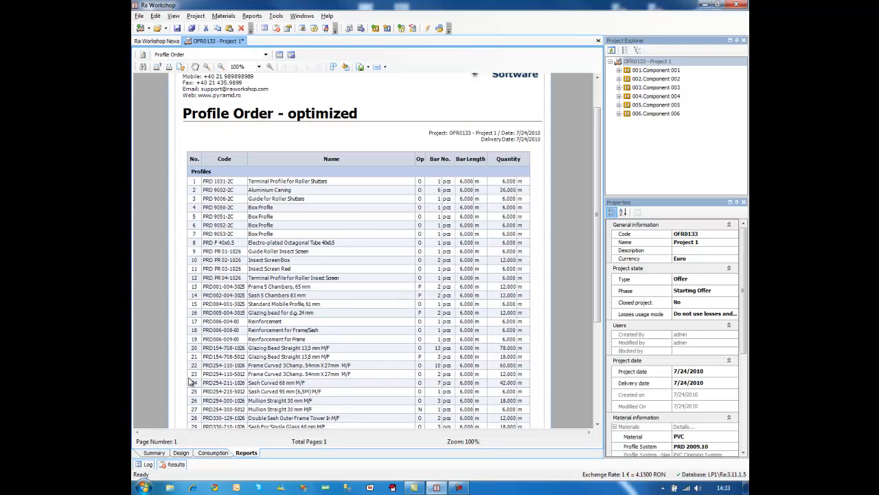
mouse_move(190, 337)
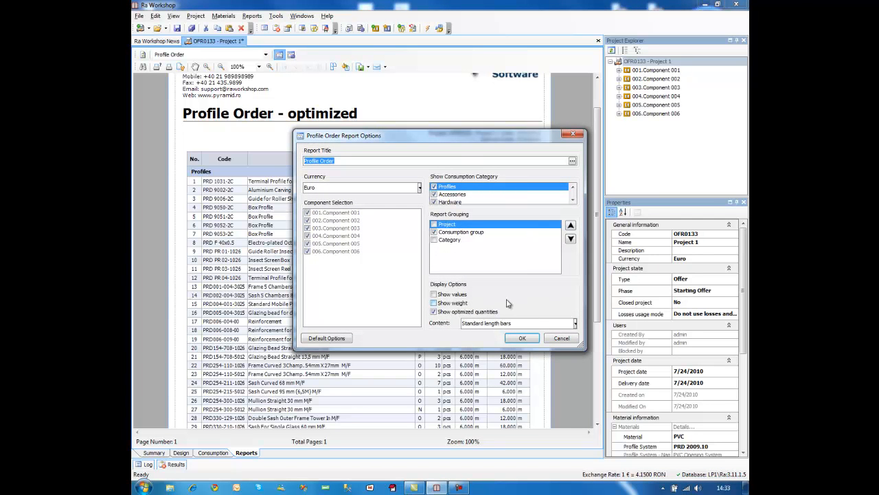
- Include values in the Profile Order report options and redisplay the optimized report
left_click(433, 294)
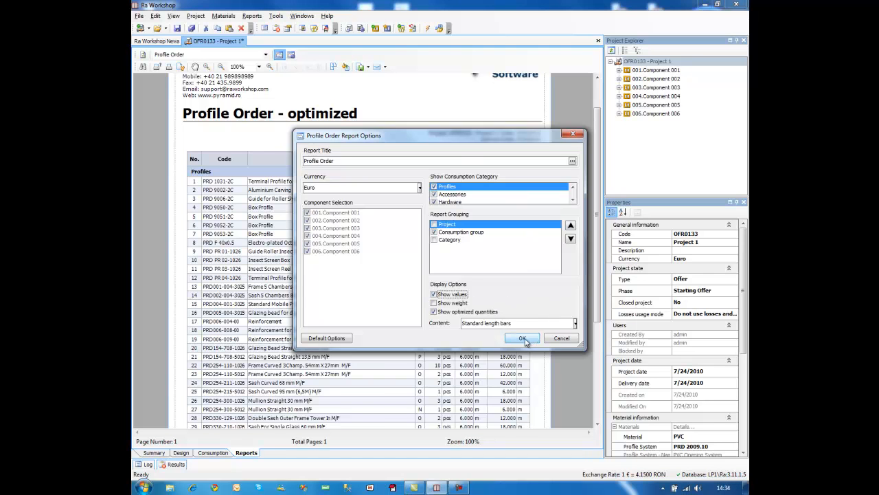
left_click(522, 337)
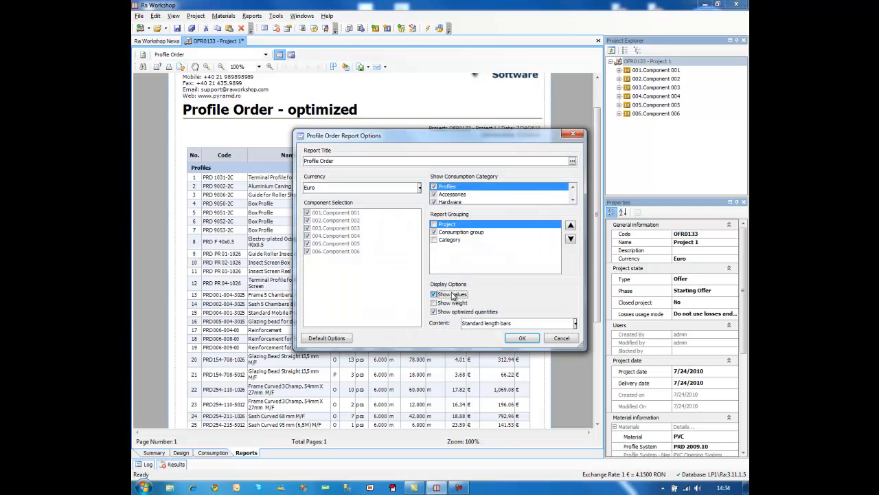
left_click(522, 337)
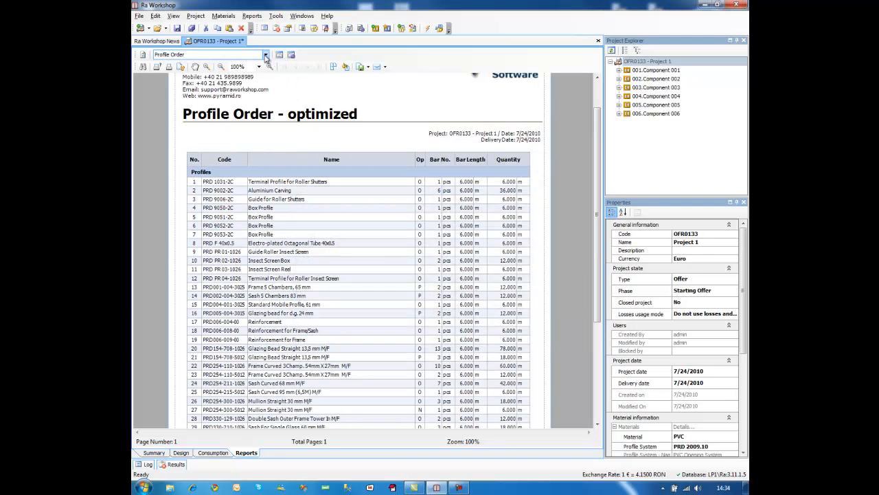
- Switch the displayed report to Fittings Order for project OFR0133
left_click(265, 54)
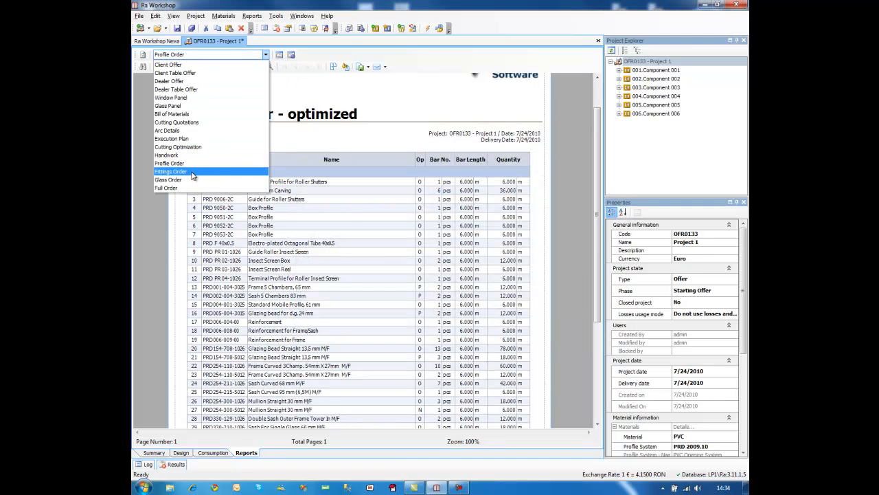
left_click(170, 171)
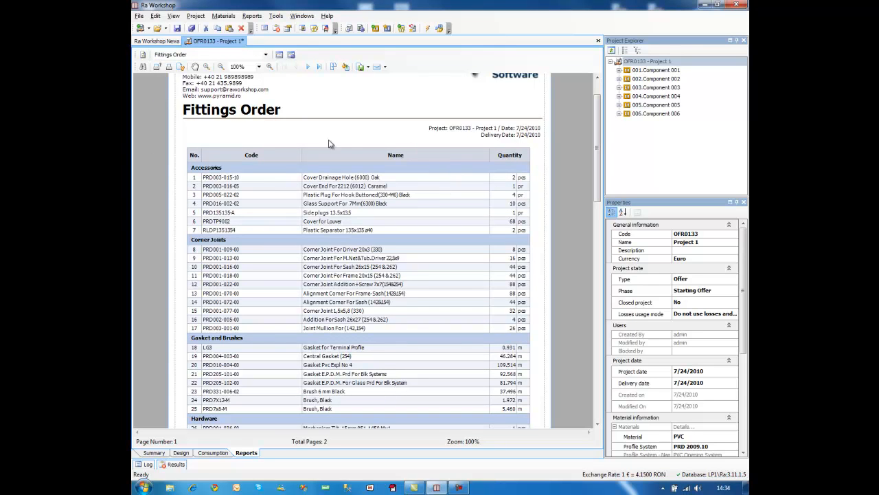
mouse_move(522, 179)
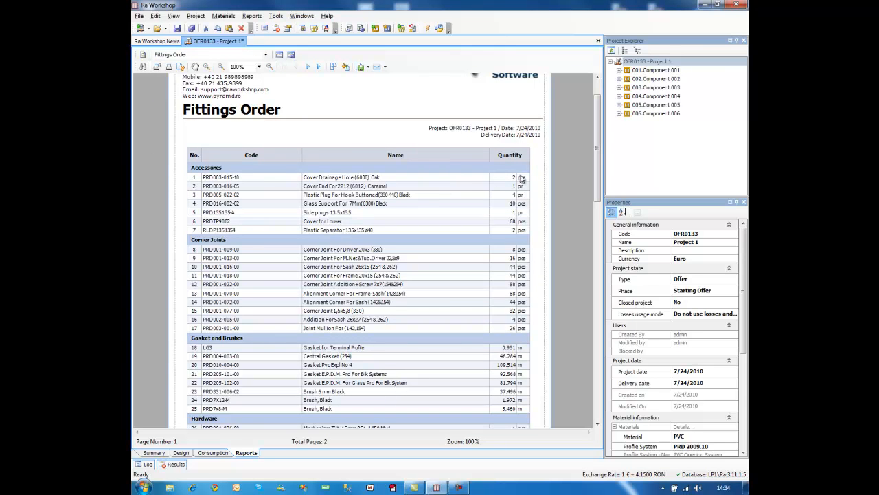
mouse_move(398, 189)
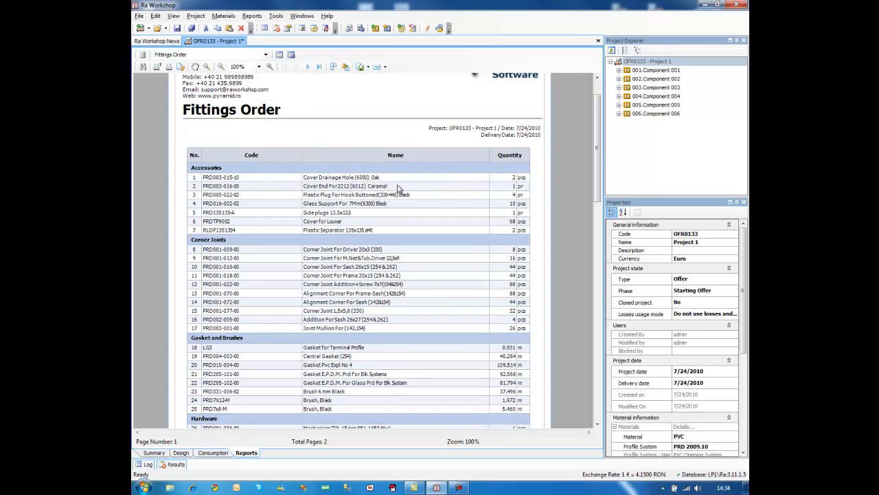
mouse_move(547, 159)
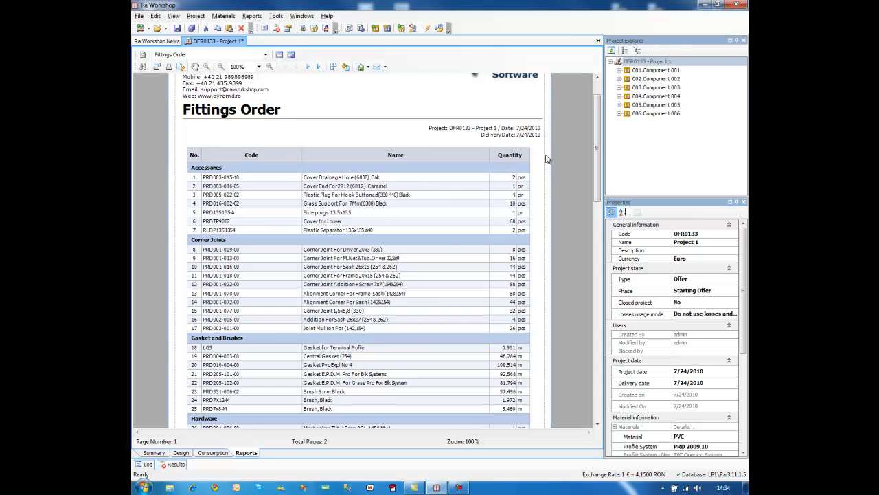
mouse_move(358, 199)
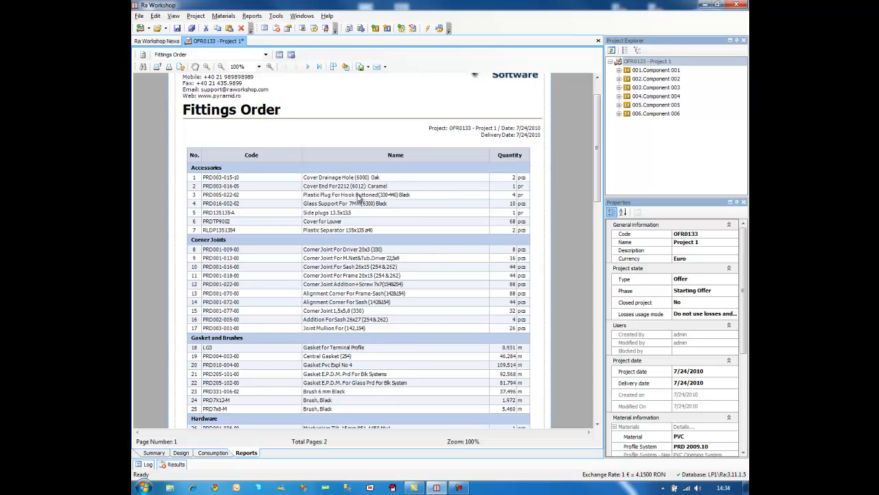
- Switch the report view to the Glass Order report for project OFR0133
left_click(265, 54)
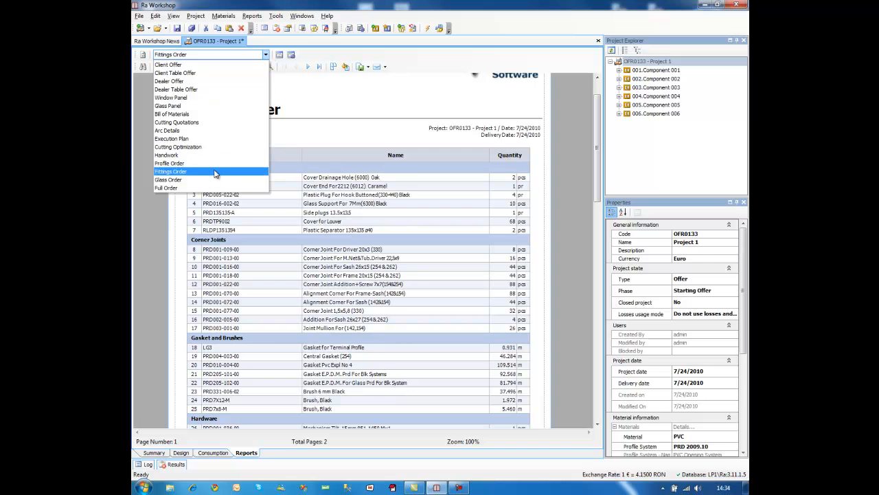
left_click(168, 179)
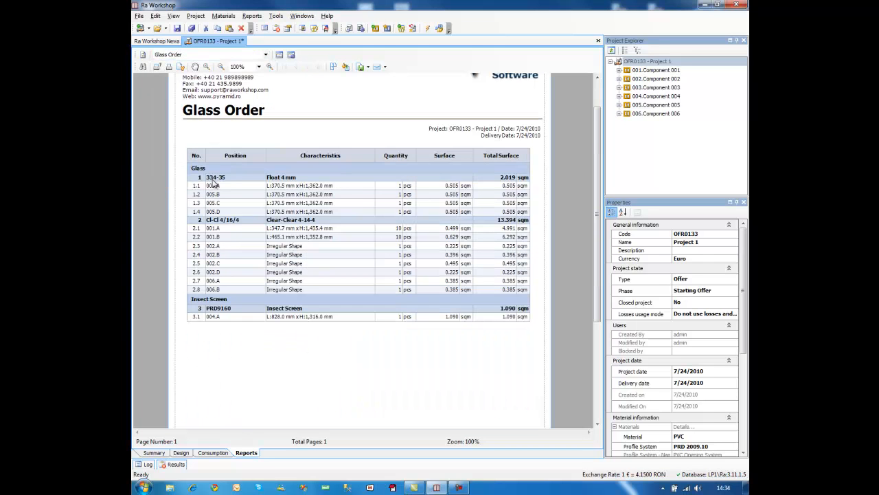
mouse_move(322, 187)
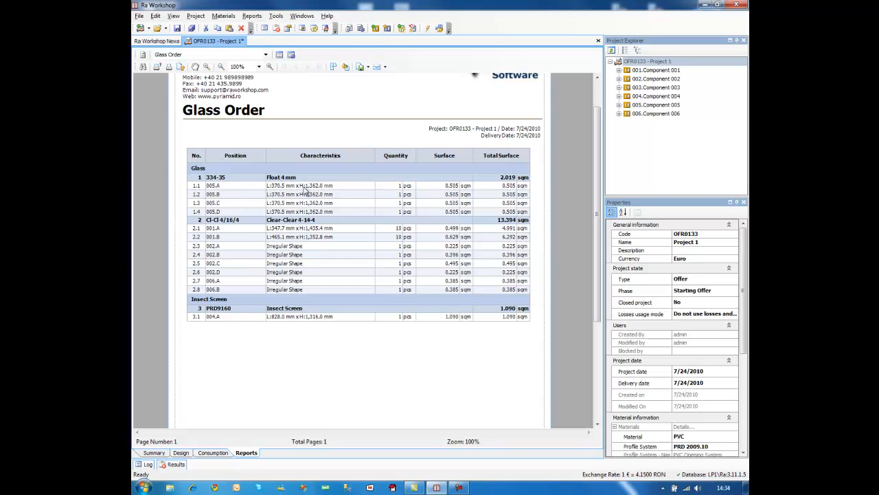
mouse_move(317, 194)
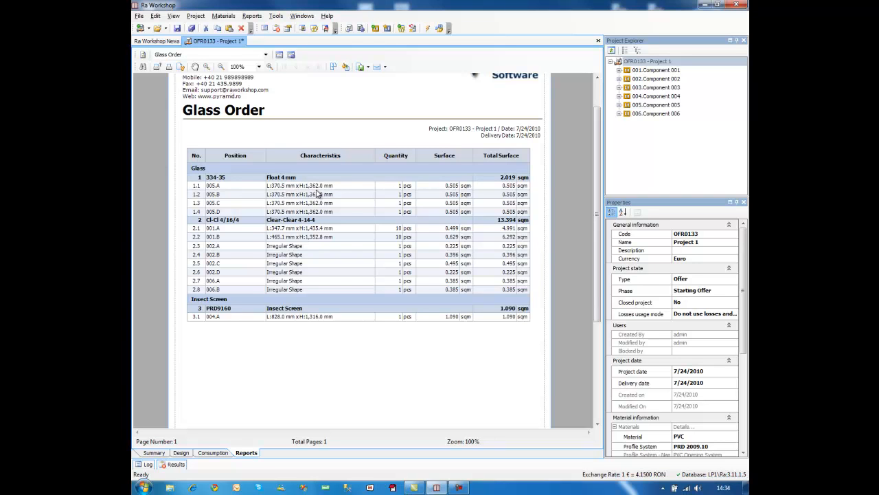
mouse_move(465, 192)
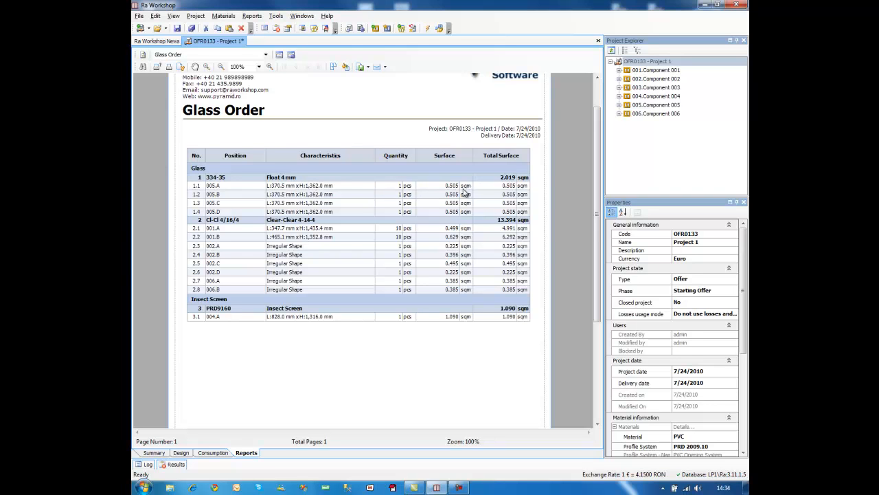
mouse_move(462, 201)
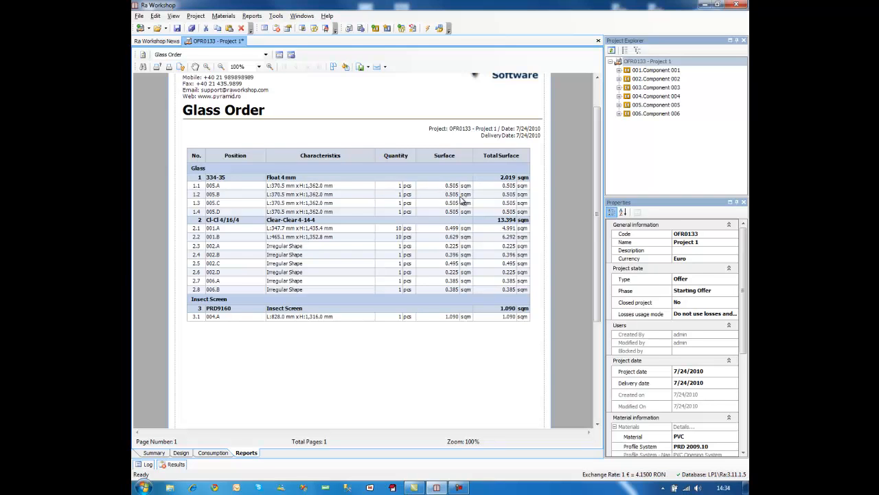
mouse_move(500, 202)
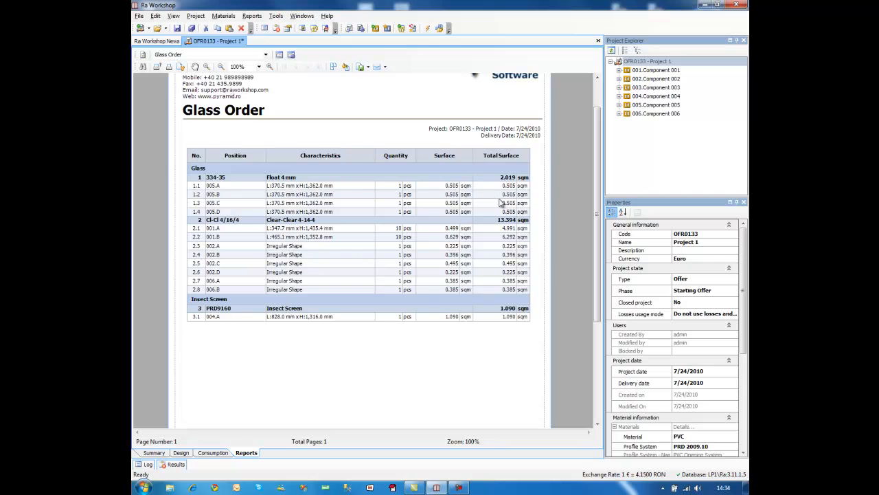
mouse_move(269, 250)
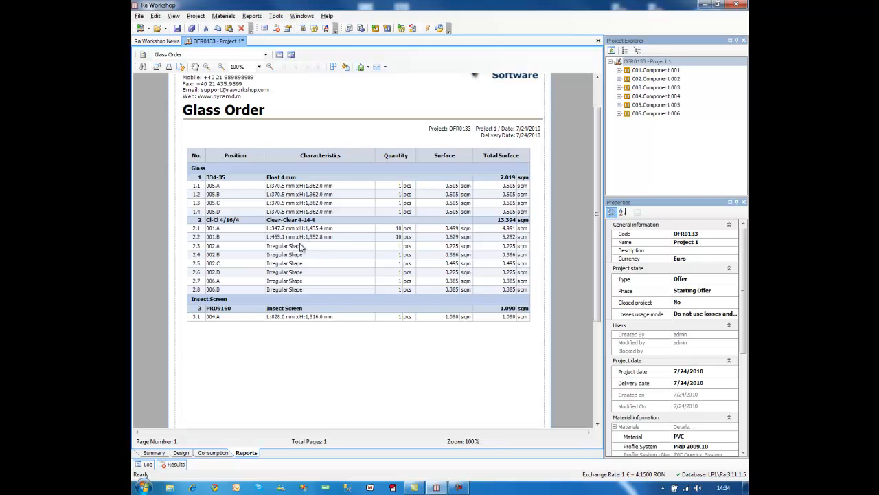
mouse_move(302, 252)
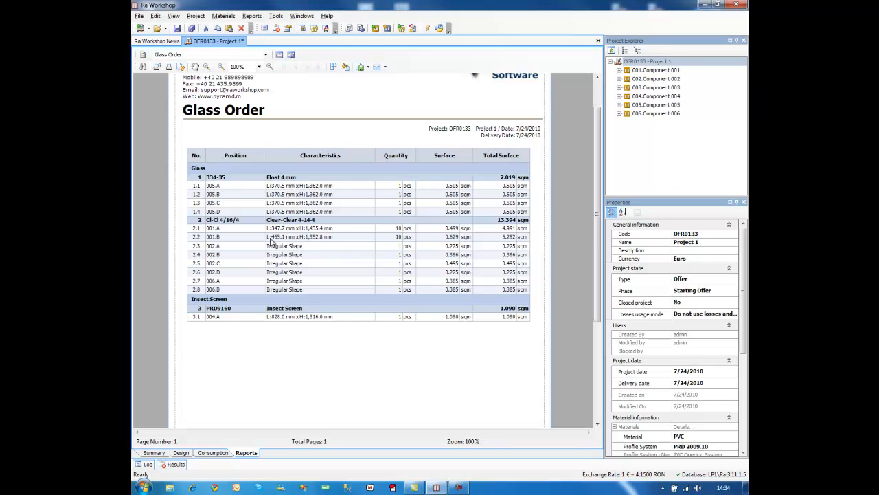
mouse_move(327, 265)
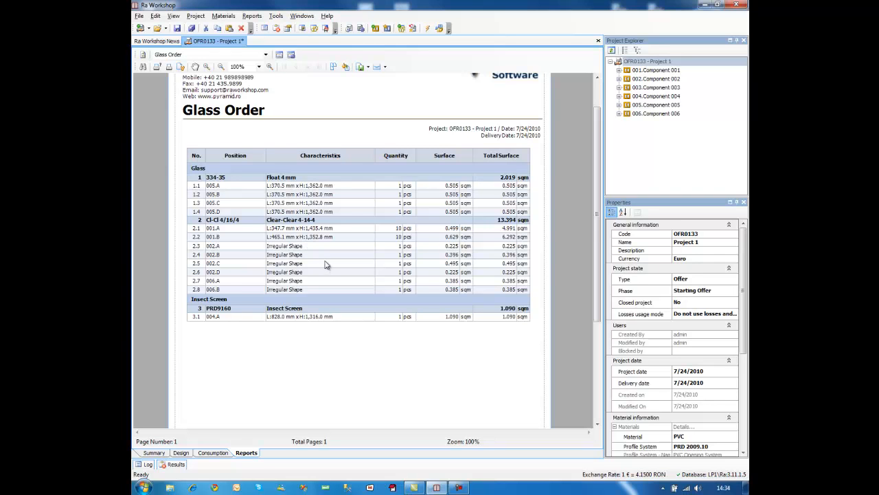
mouse_move(316, 283)
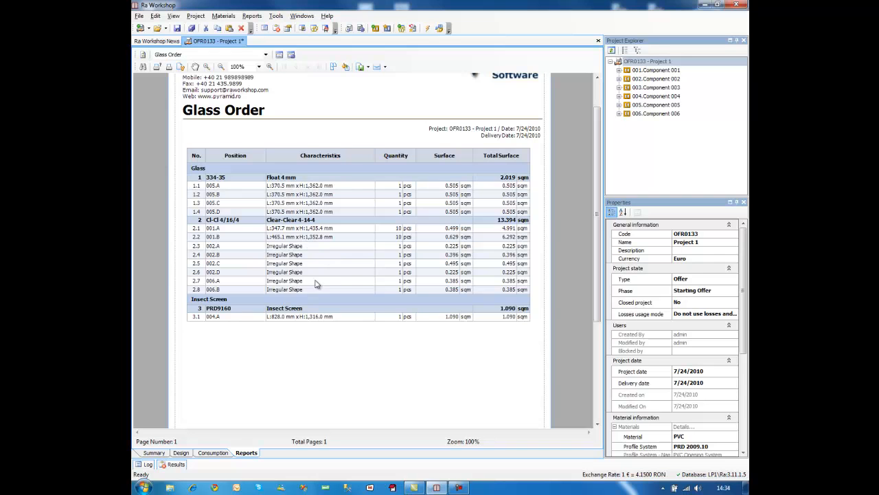
mouse_move(449, 247)
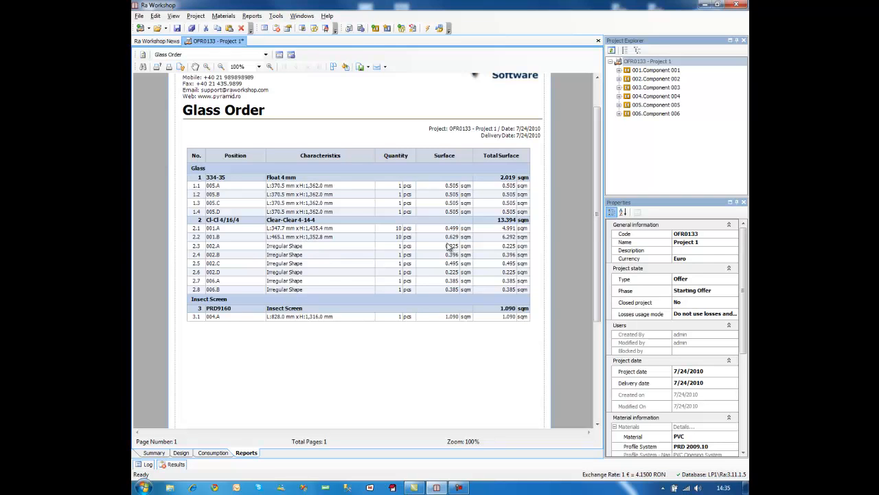
mouse_move(332, 265)
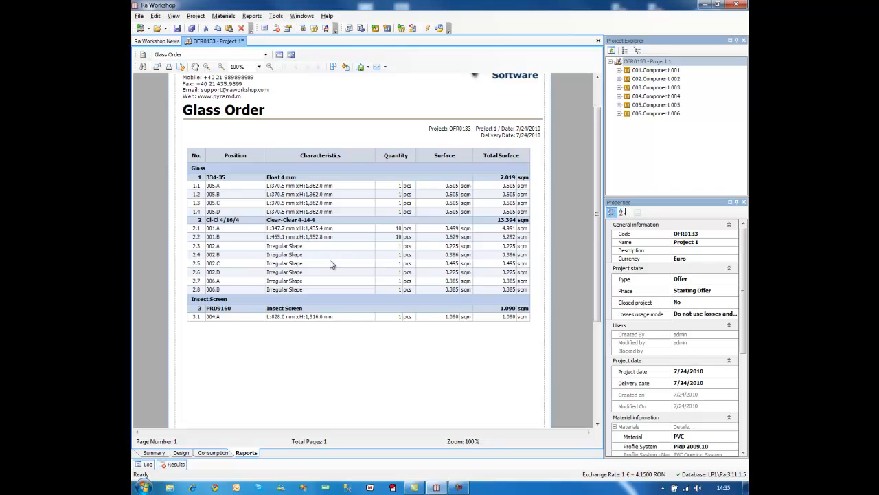
mouse_move(280, 251)
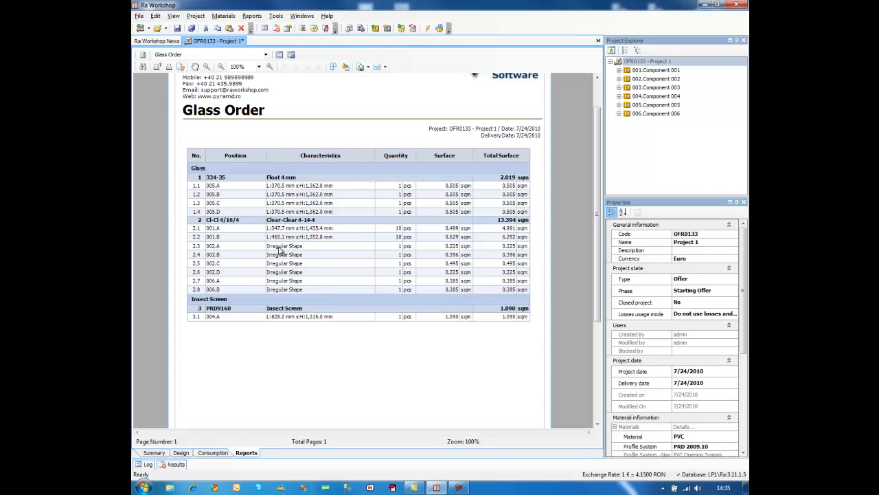
mouse_move(314, 279)
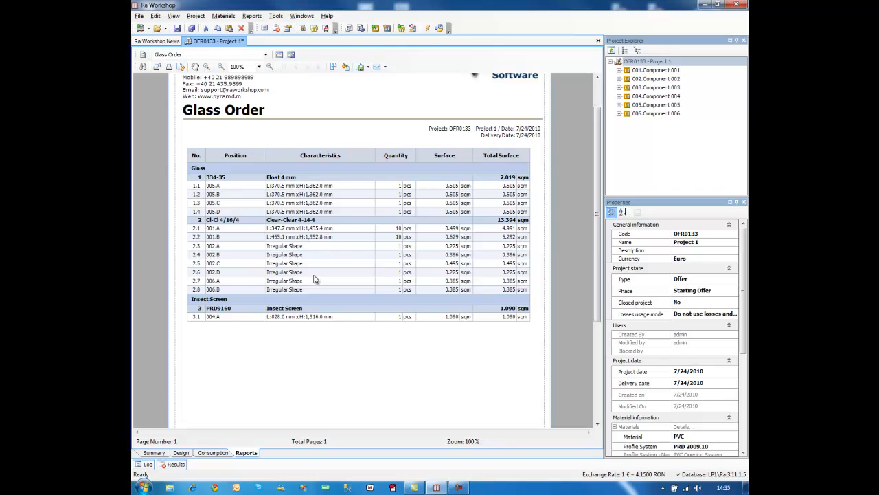
- Select the Glass Panel report and scroll through its 3 pages to page 2
left_click(265, 54)
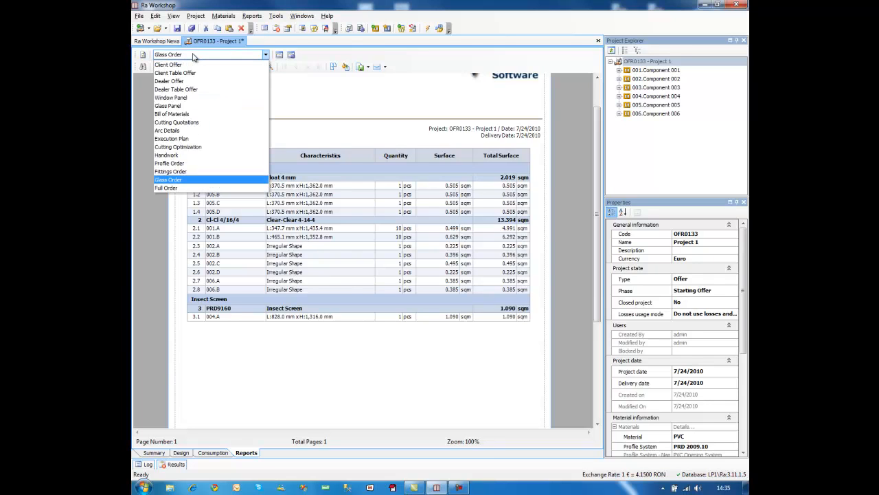
mouse_move(182, 105)
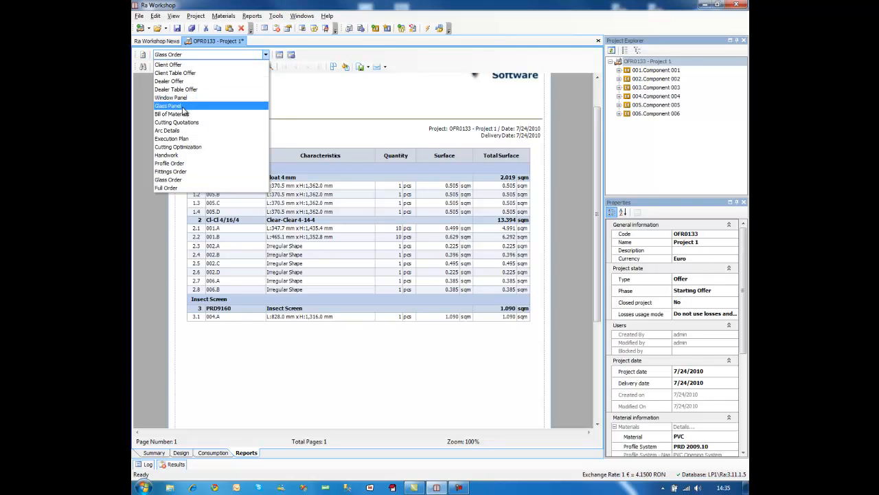
left_click(167, 105)
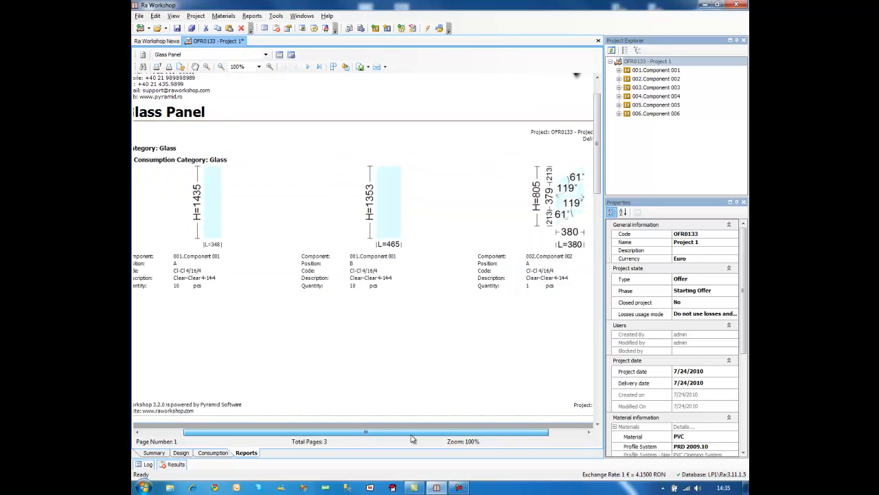
scroll("right", 3)
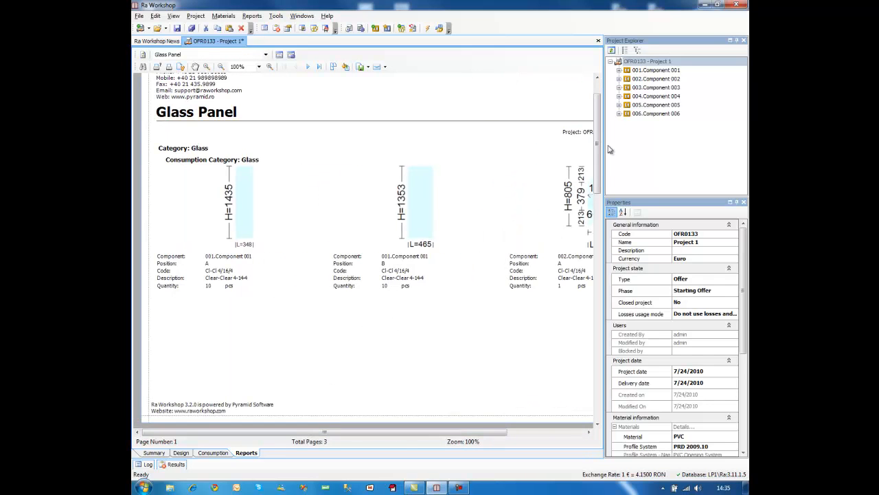
scroll("down", 3)
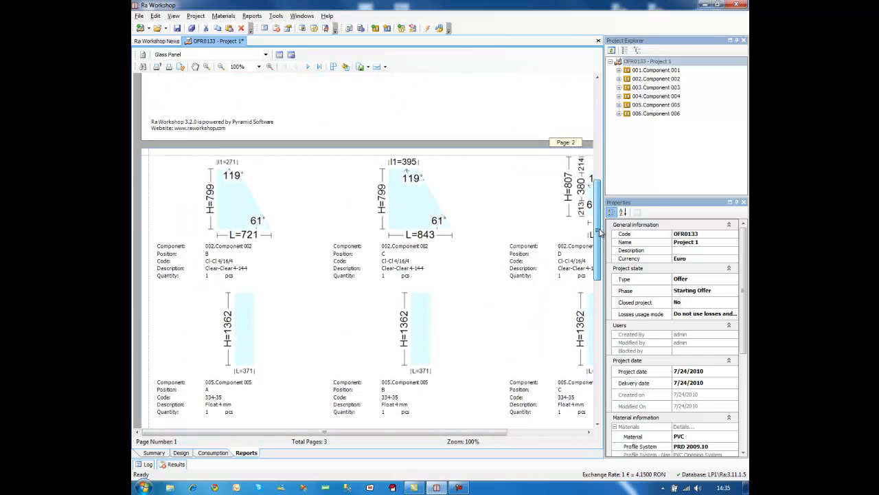
scroll("down", 3)
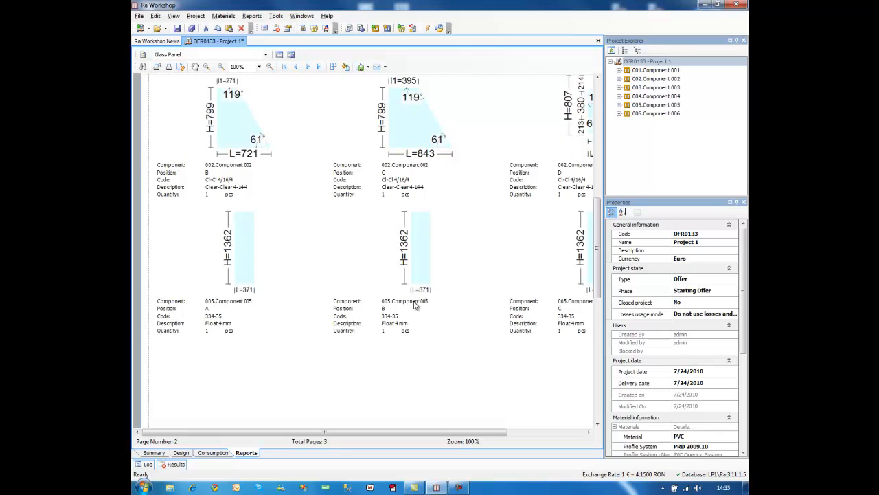
mouse_move(252, 270)
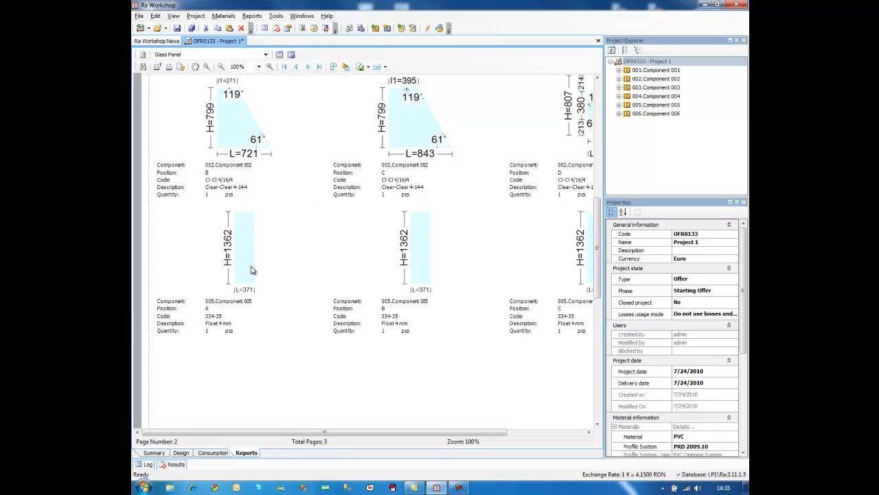
mouse_move(261, 260)
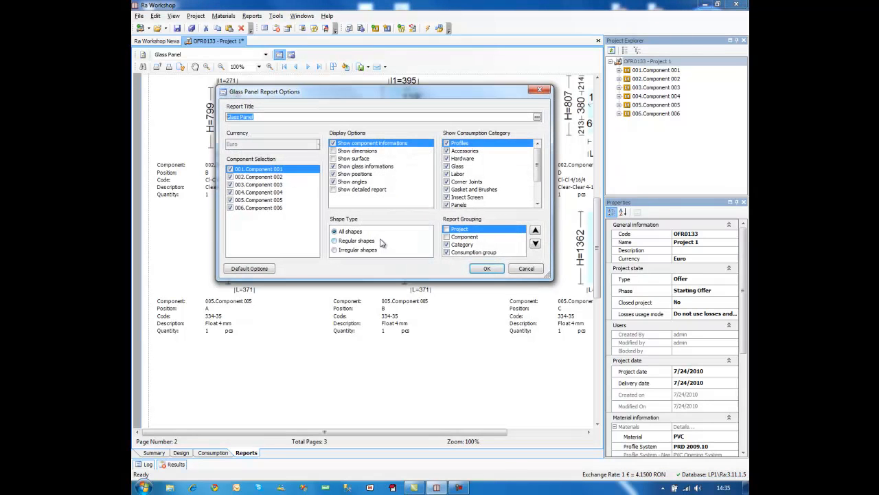
- Limit the Glass Panel report to irregular shapes, enable detailed display, and scroll it
left_click(334, 249)
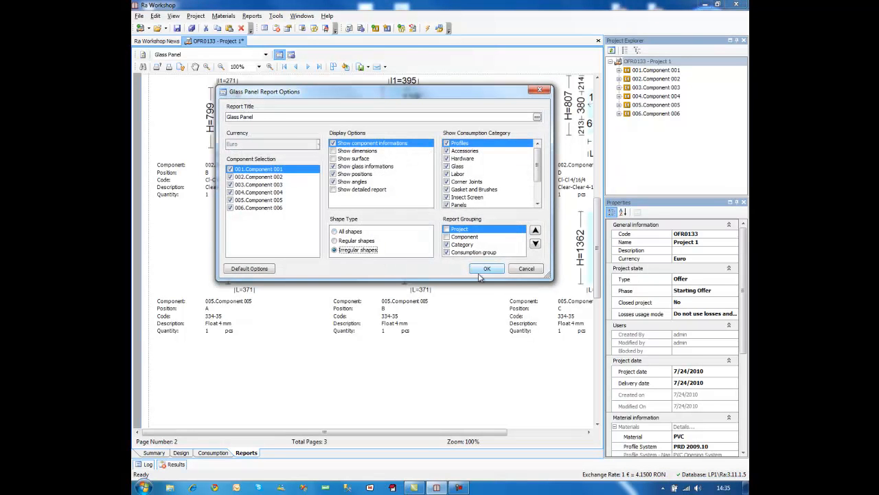
left_click(487, 268)
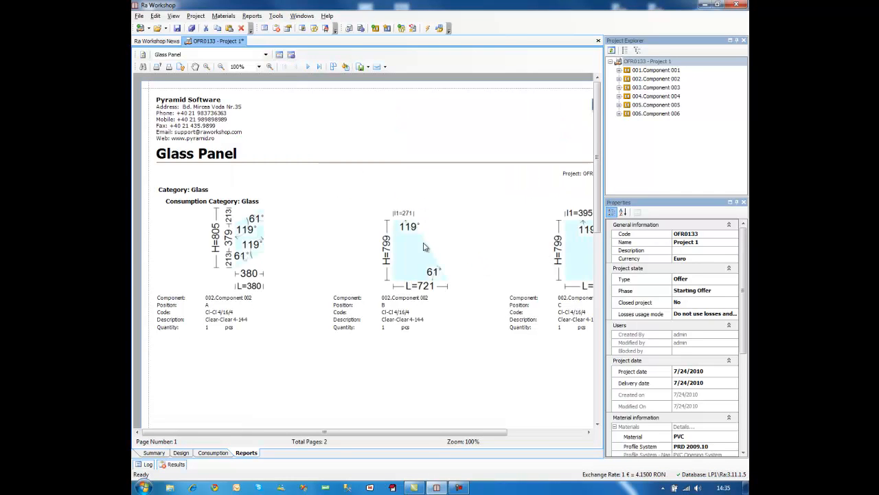
scroll("down", 3)
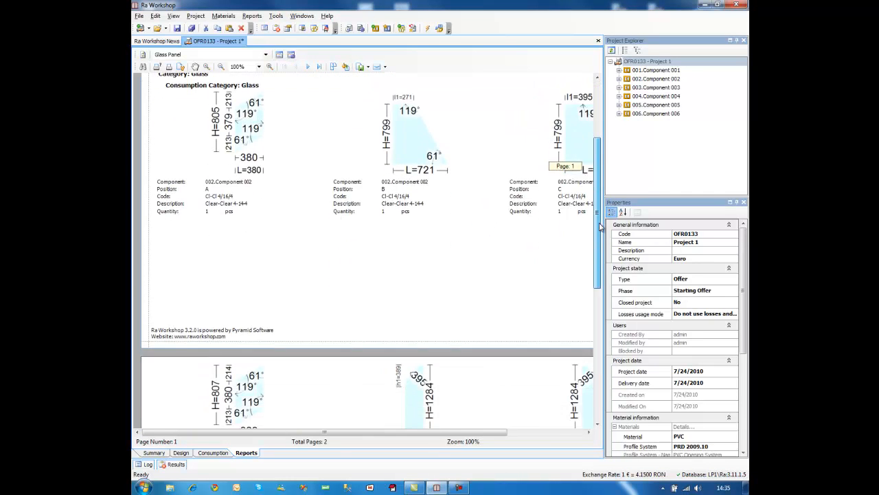
scroll("down", 3)
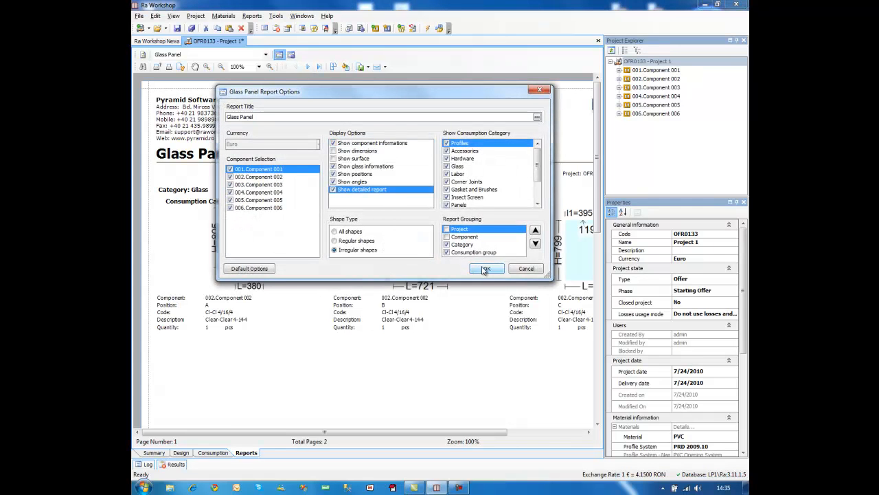
- Apply the detailed glass settings and browse the 7 pages to component 006
left_click(486, 268)
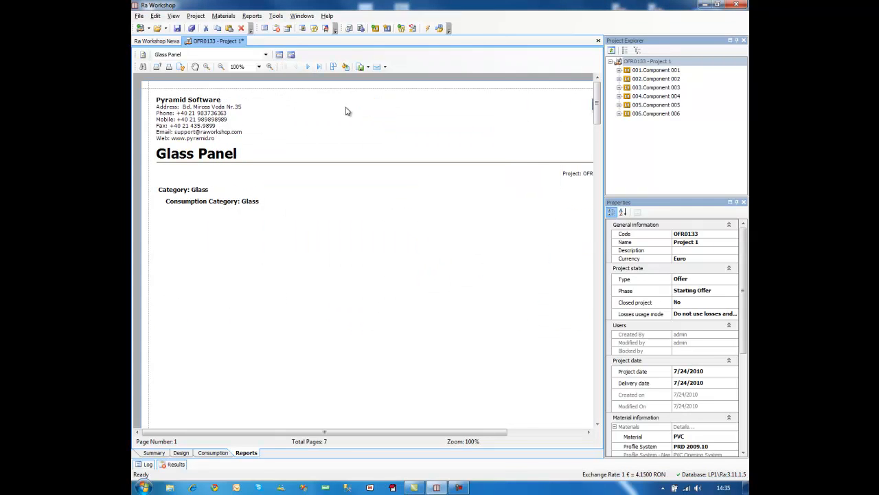
left_click(308, 67)
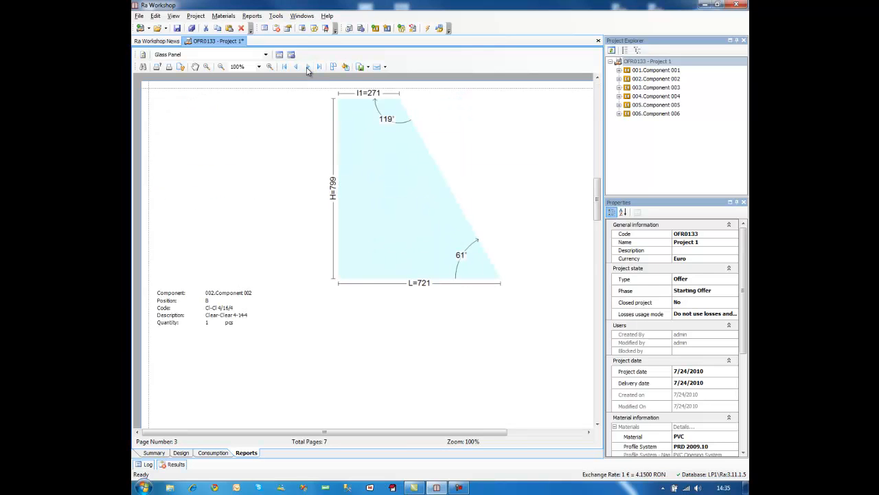
left_click(307, 66)
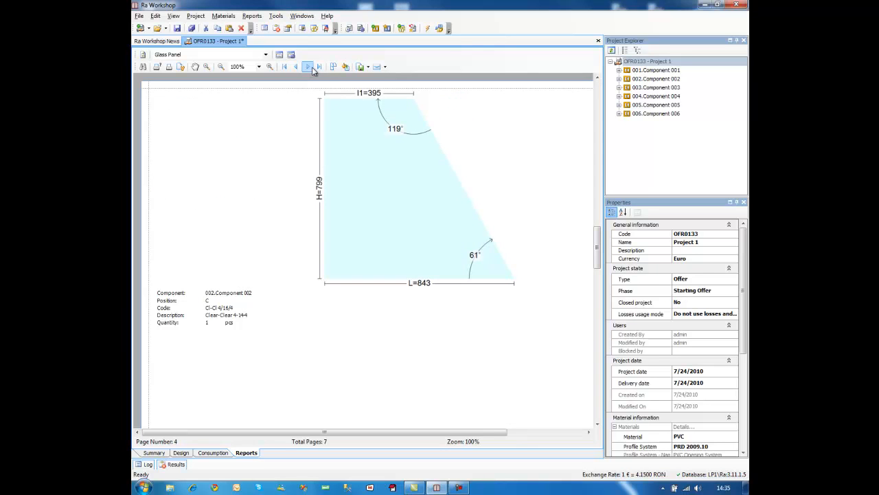
left_click(308, 67)
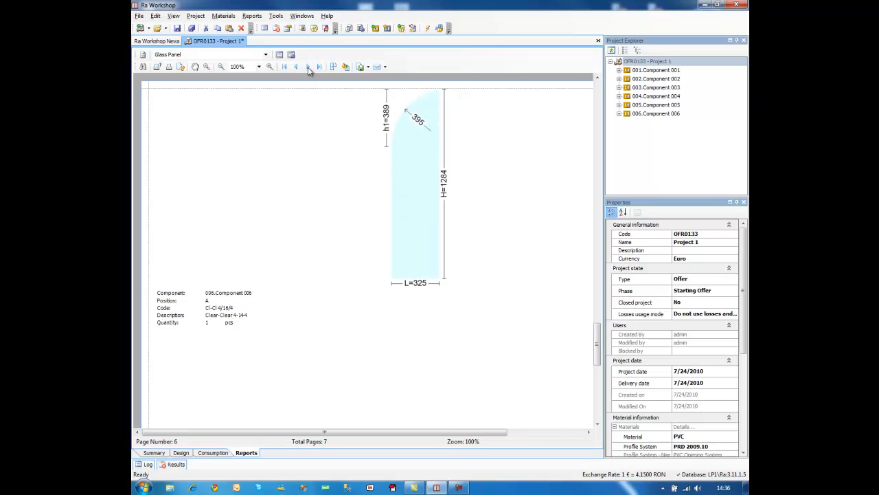
left_click(296, 66)
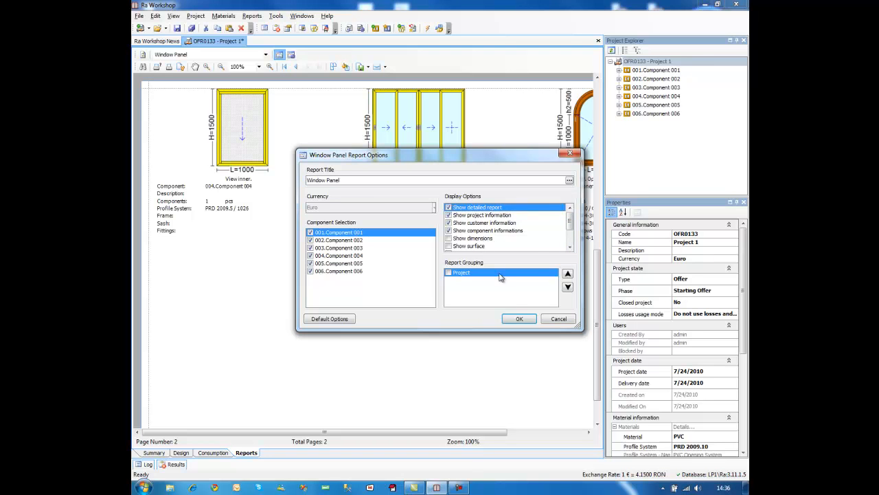
- Confirm the Window Panel options and page to page 7, Component 006's arched window
left_click(519, 318)
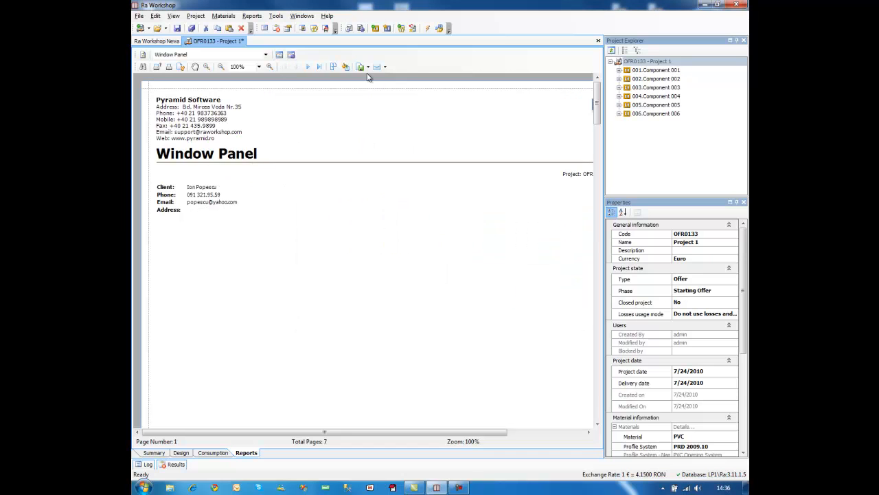
left_click(308, 66)
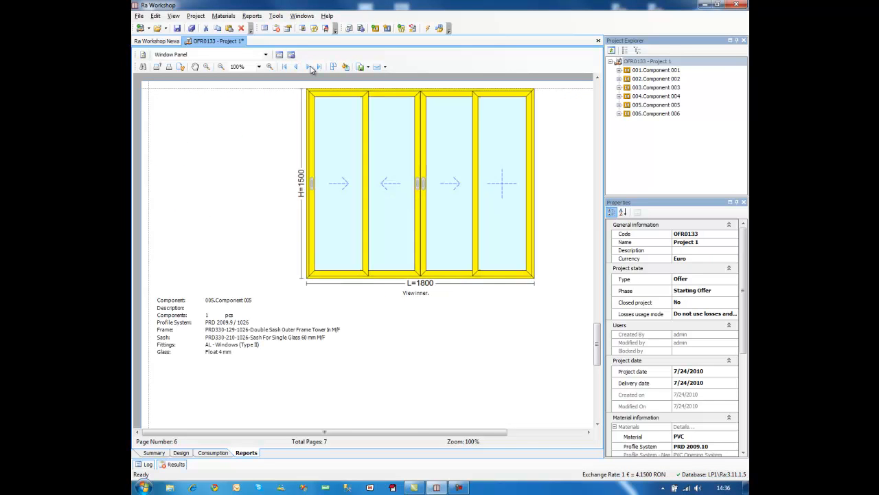
left_click(307, 66)
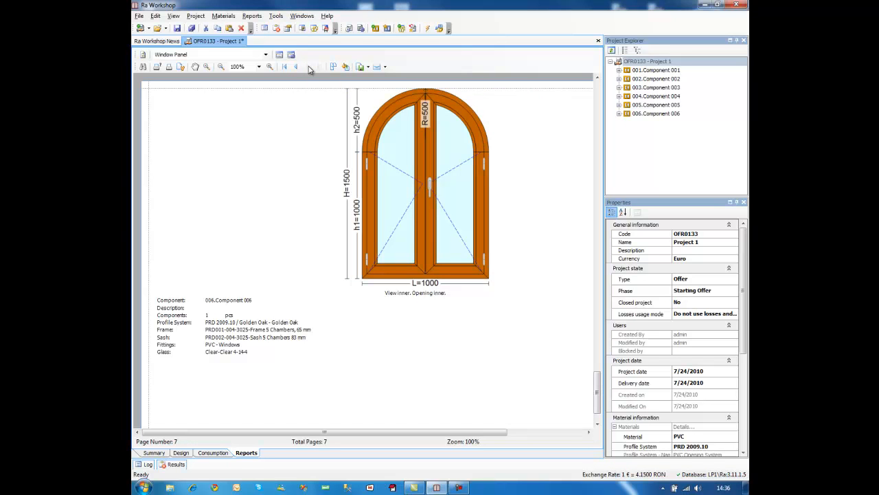
mouse_move(308, 66)
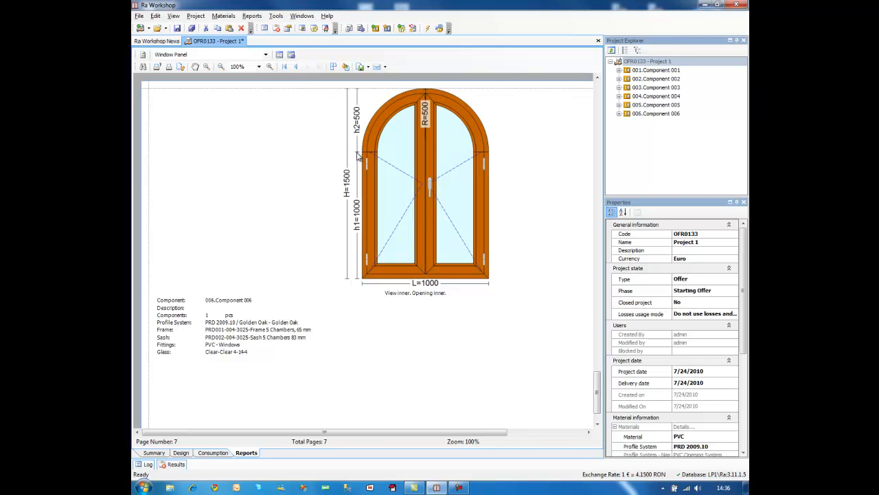
mouse_move(337, 105)
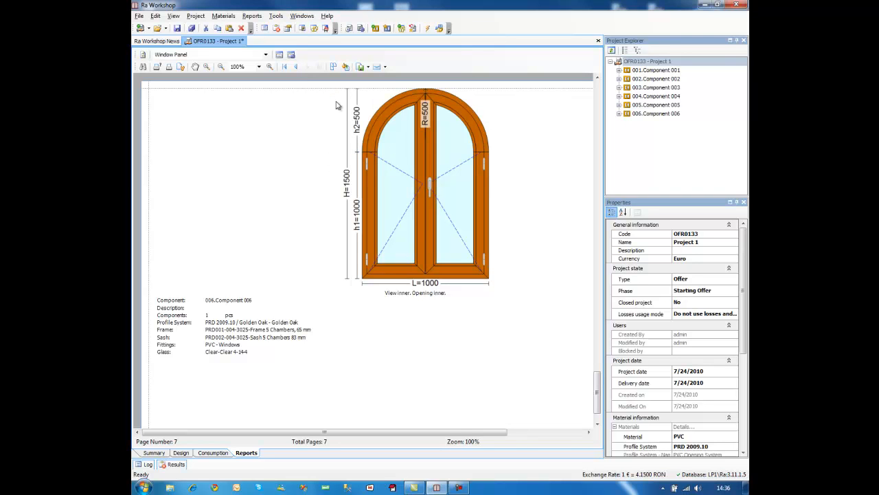
mouse_move(424, 150)
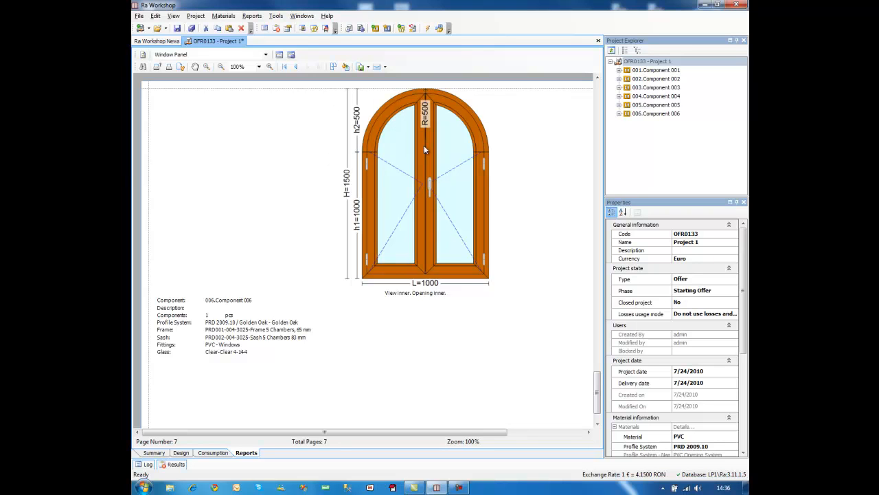
mouse_move(364, 156)
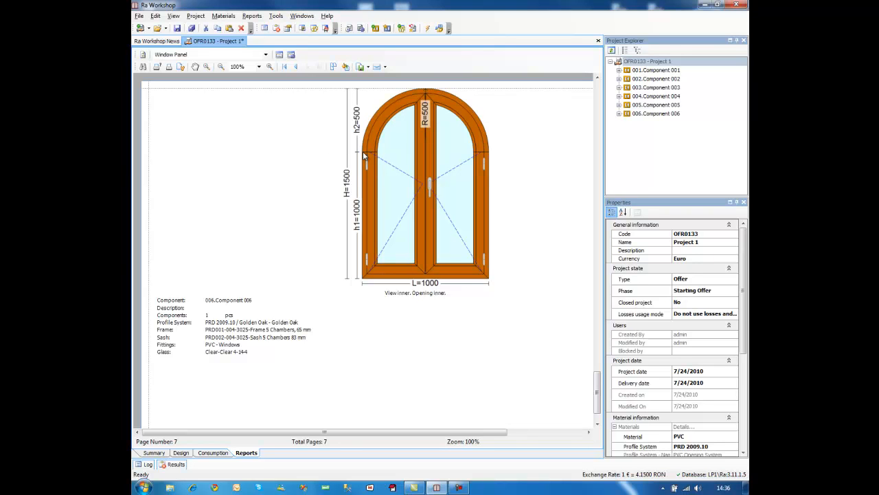
mouse_move(522, 261)
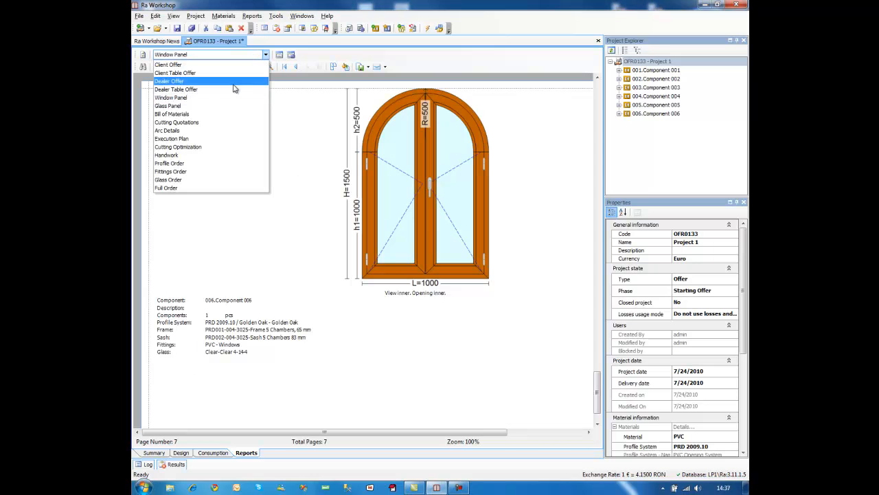
- Choose Full Order to show the 3-page report starting with the profile order table
left_click(166, 188)
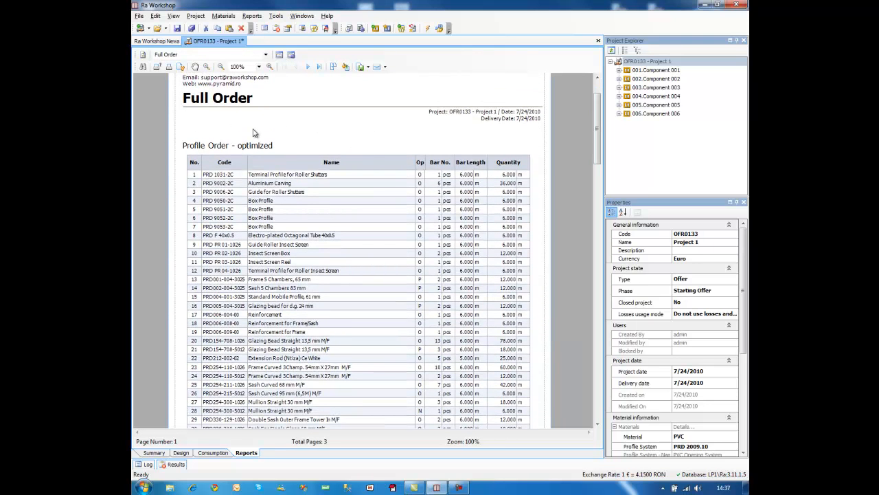
mouse_move(402, 246)
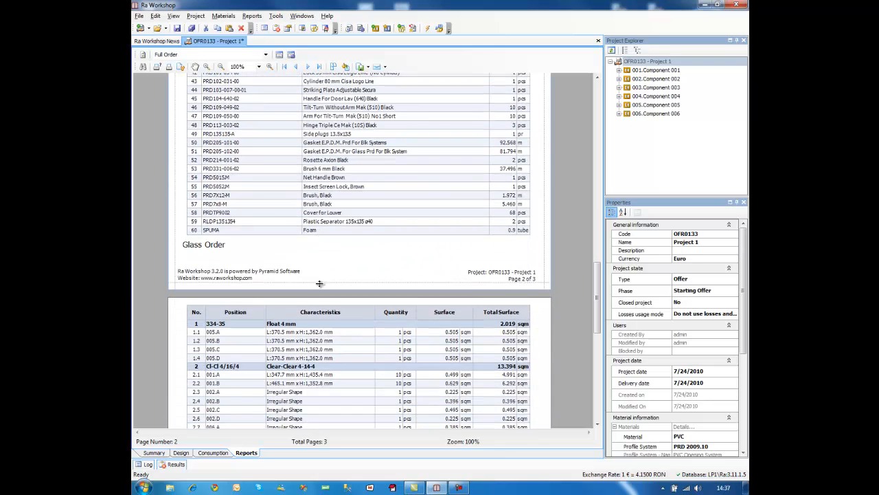
mouse_move(235, 296)
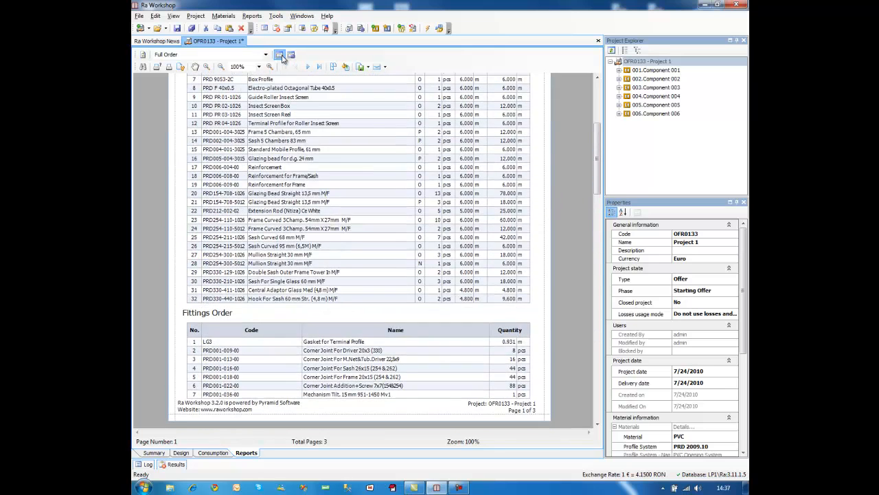
- Open the Full Order report options, enlarge the dialog to review categories, and confirm
left_click(279, 54)
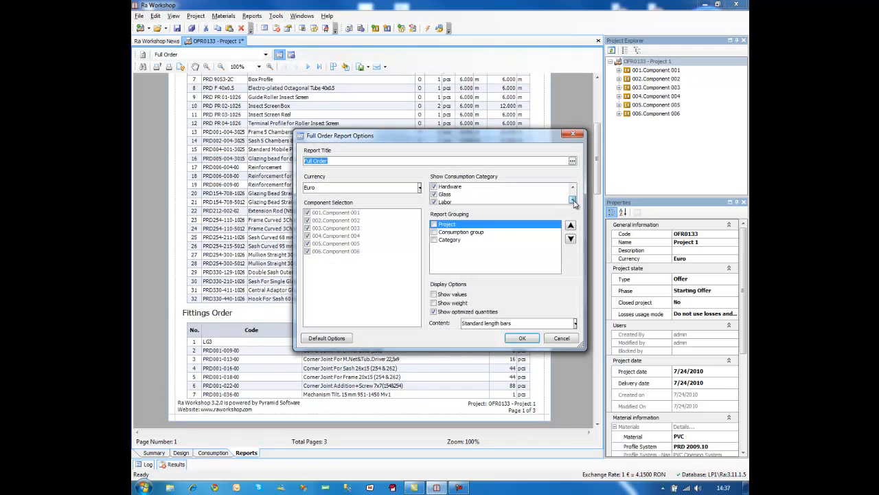
left_click(573, 200)
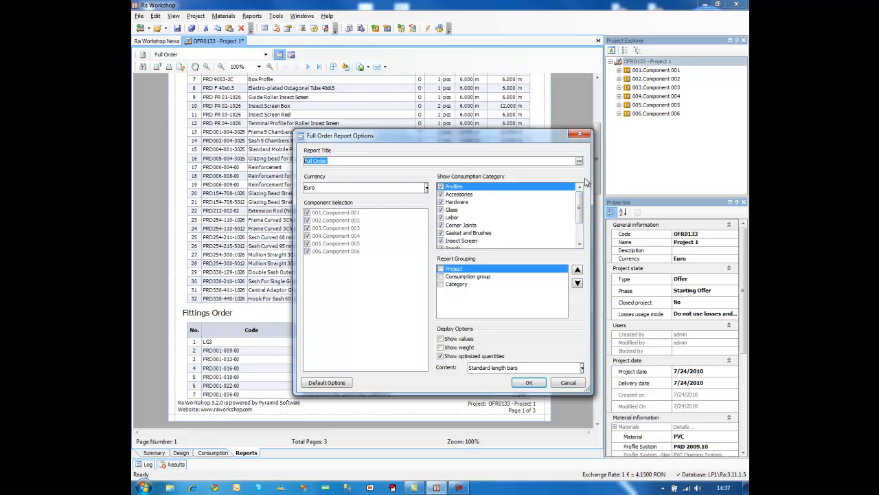
left_click(528, 382)
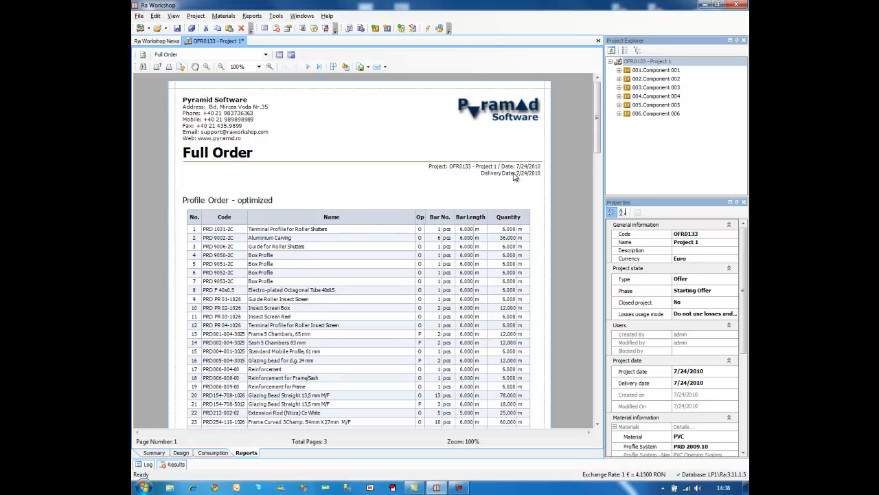
mouse_move(526, 167)
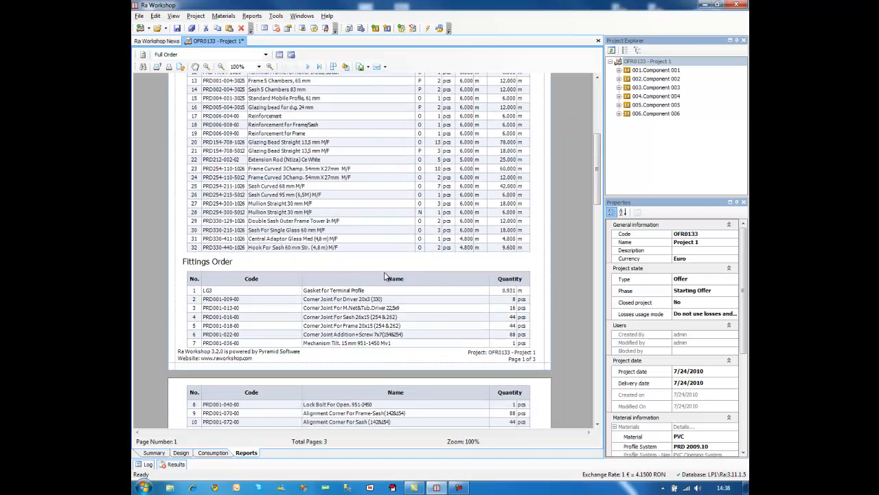
scroll("down", 3)
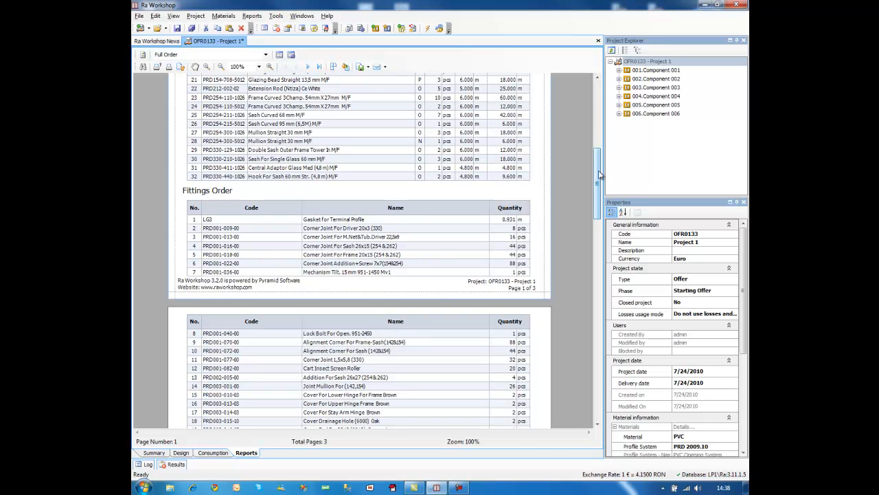
left_click(252, 15)
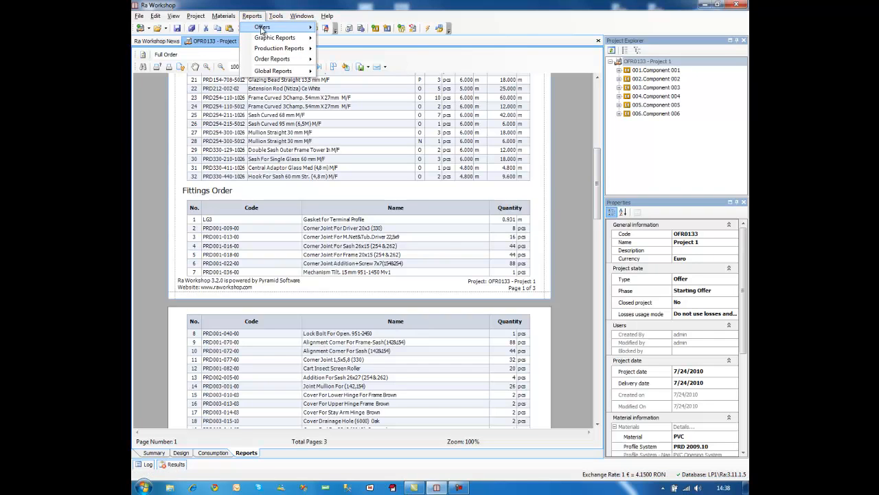
mouse_move(275, 37)
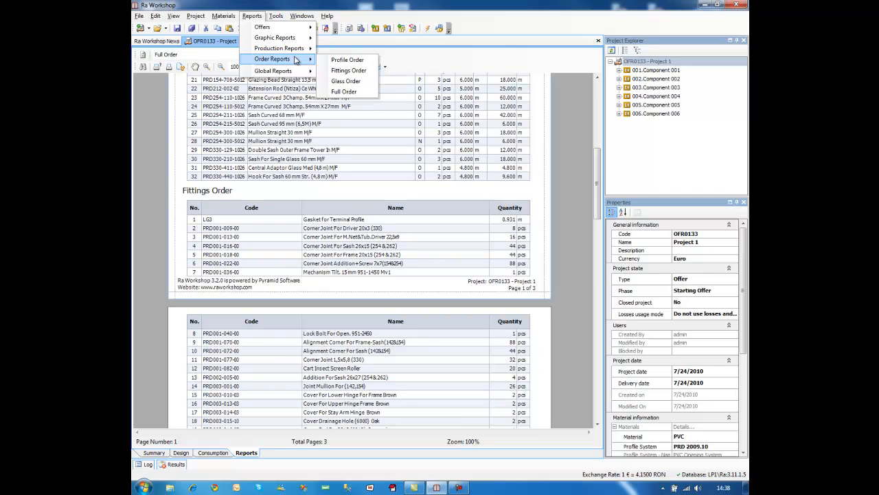
mouse_move(531, 59)
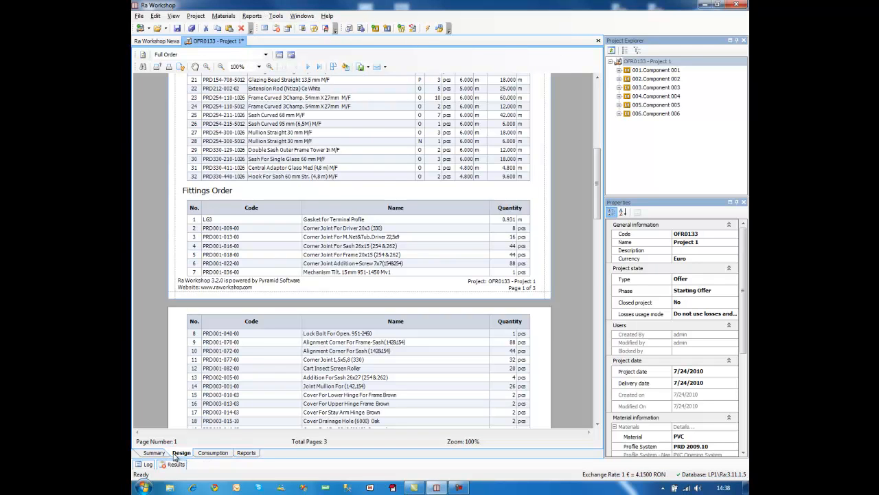
- Set the project material to Aluminum in Summary, then view all six component designs
left_click(153, 453)
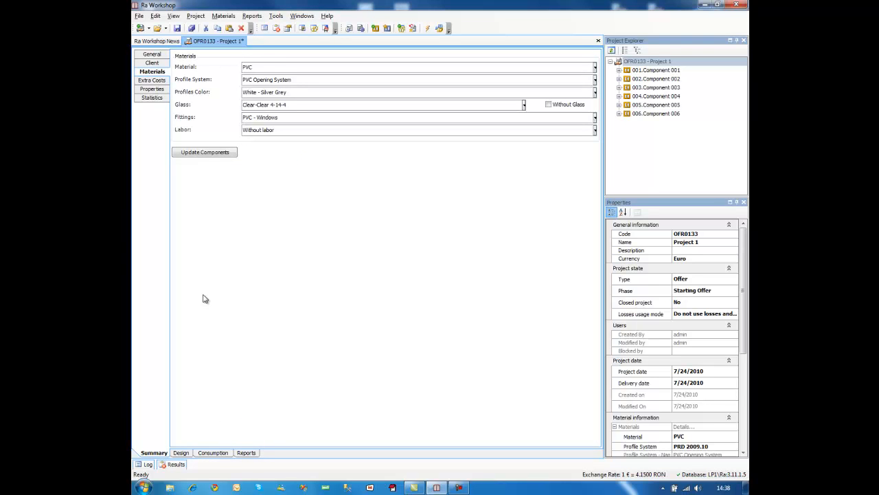
left_click(593, 79)
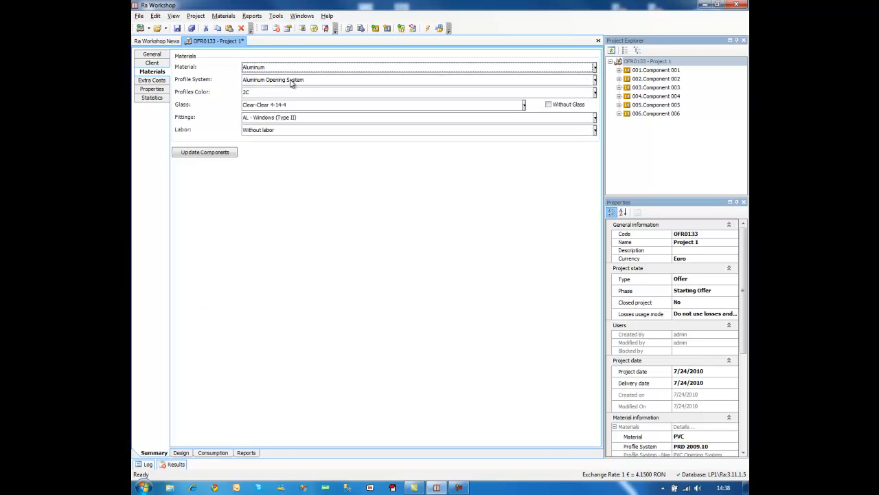
left_click(595, 92)
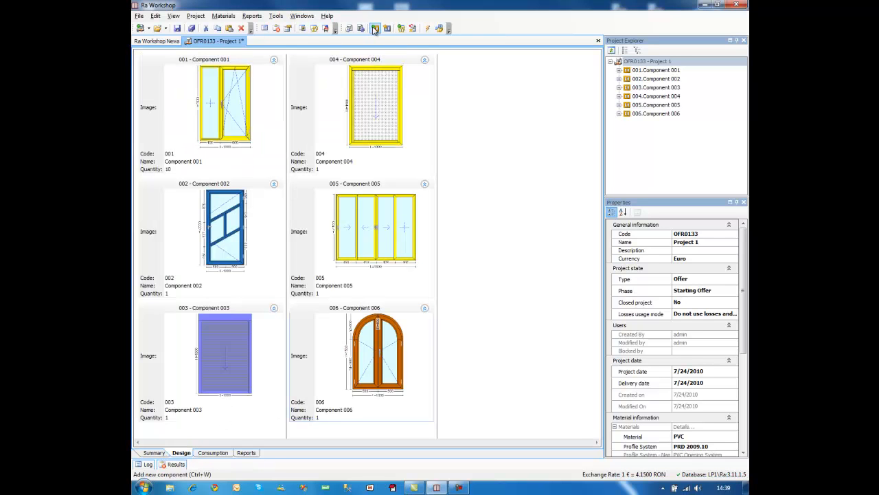
- Add a new component and set frame F2's height to 600, keeping width 1000
left_click(375, 28)
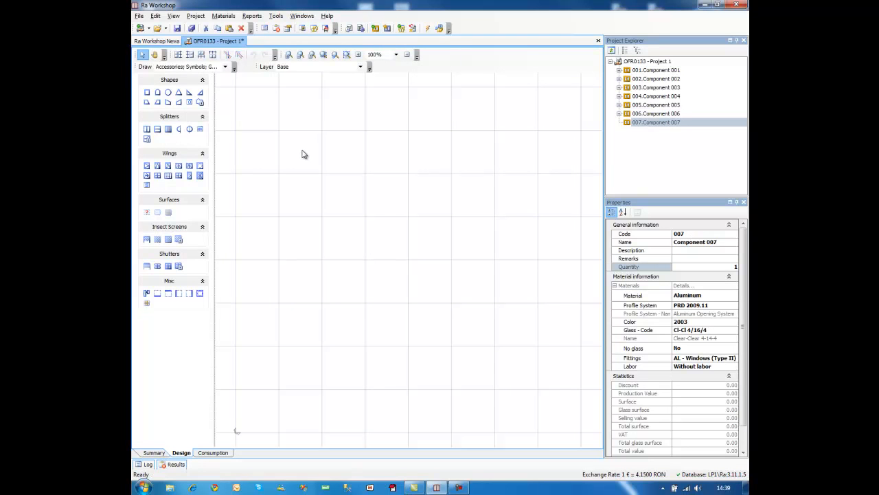
mouse_move(275, 197)
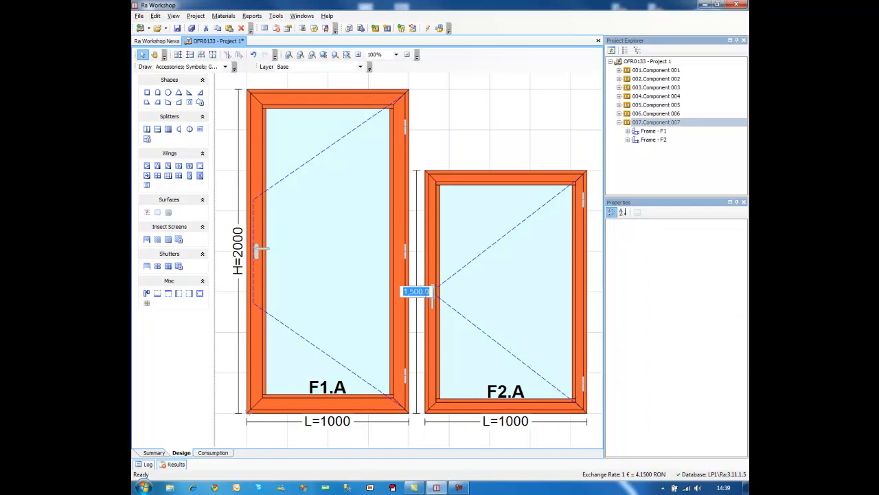
type("600.0")
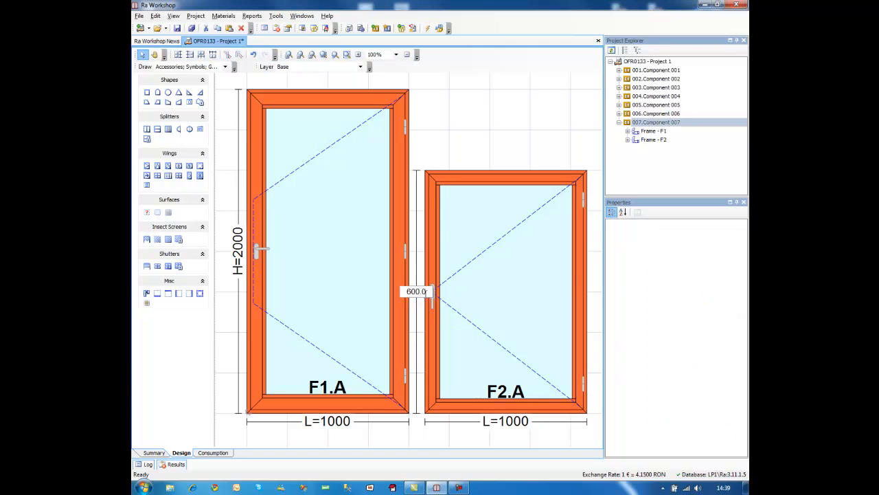
left_click(167, 175)
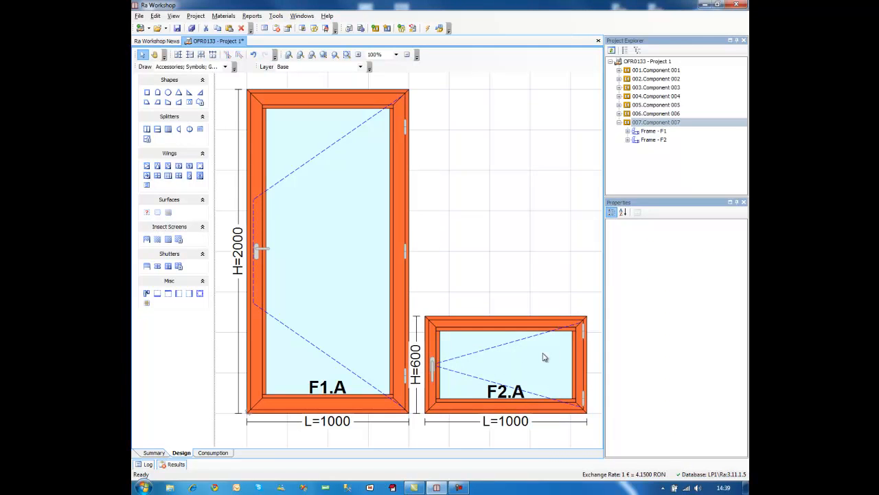
mouse_move(515, 426)
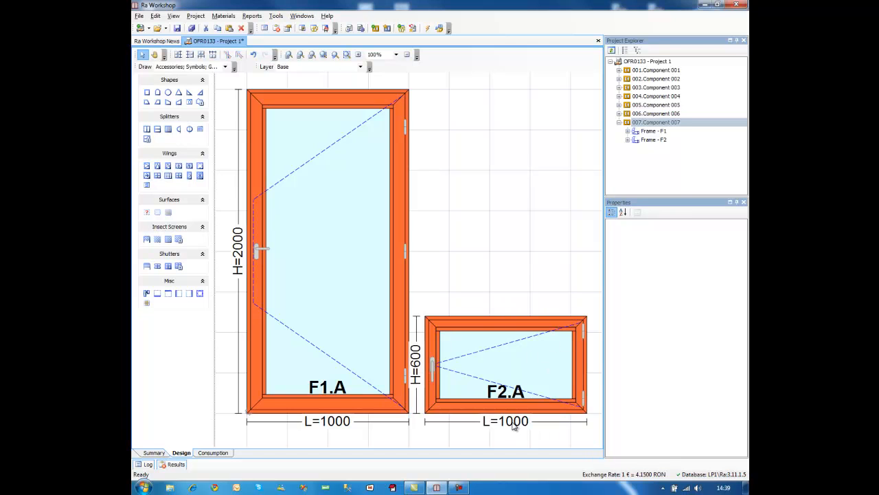
left_click(505, 364)
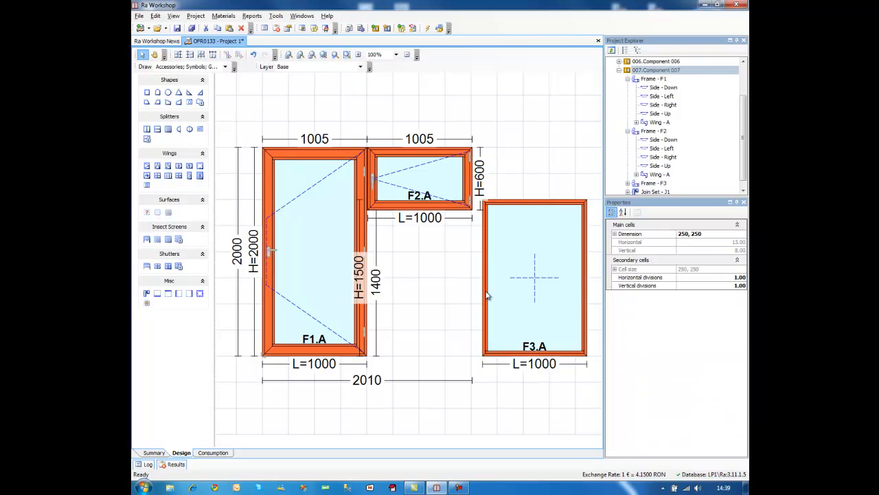
- Resize frame F3 to 500 and set its join dimensions to 1000
left_click(535, 278)
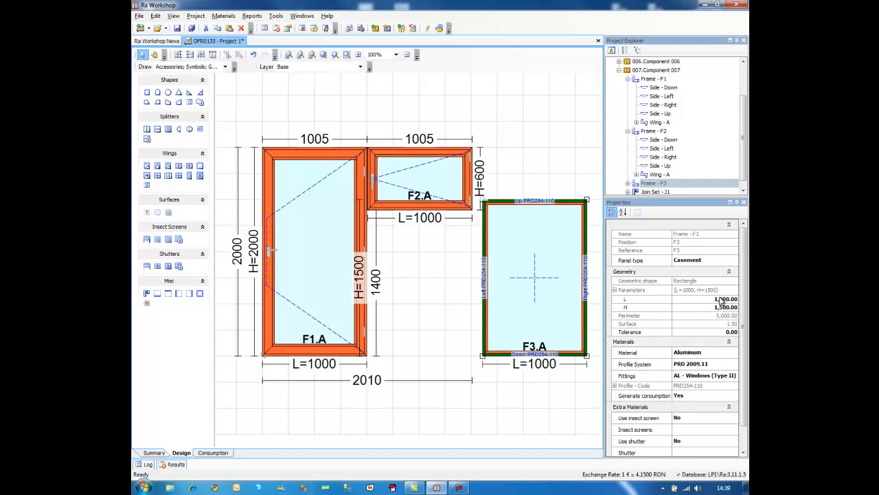
left_click(704, 298)
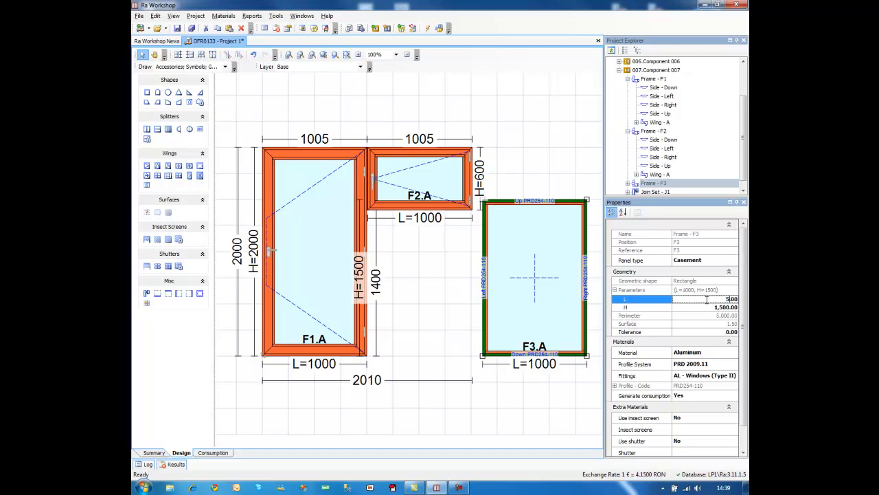
type("500")
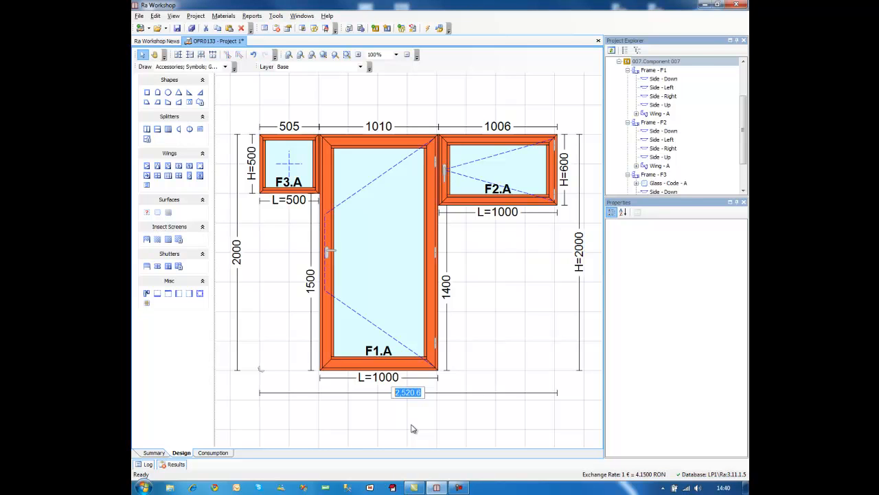
mouse_move(310, 295)
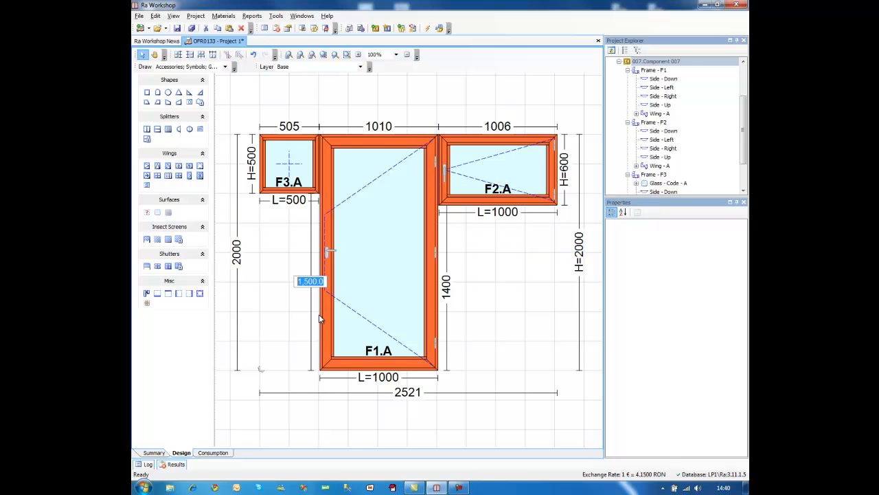
type("1000")
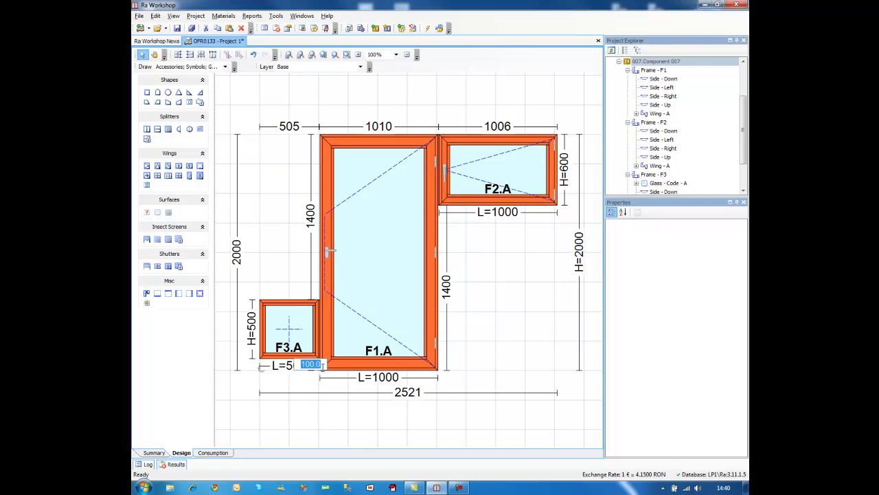
type("1,000.0")
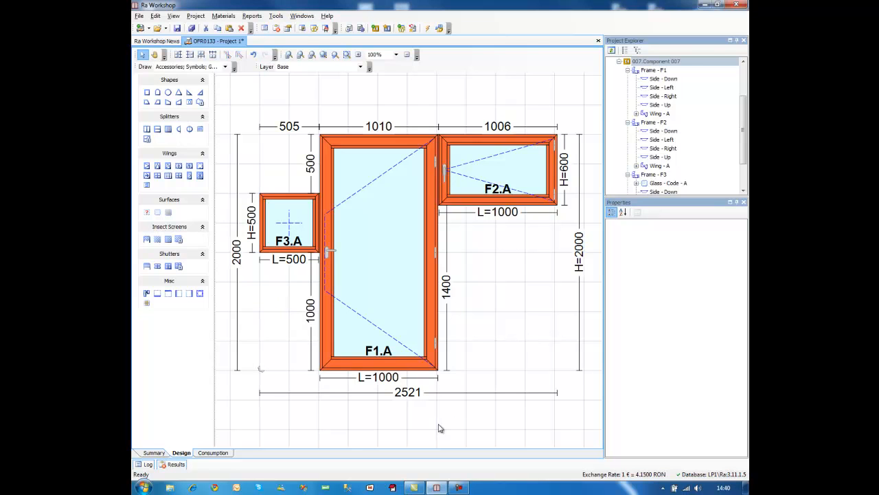
mouse_move(375, 29)
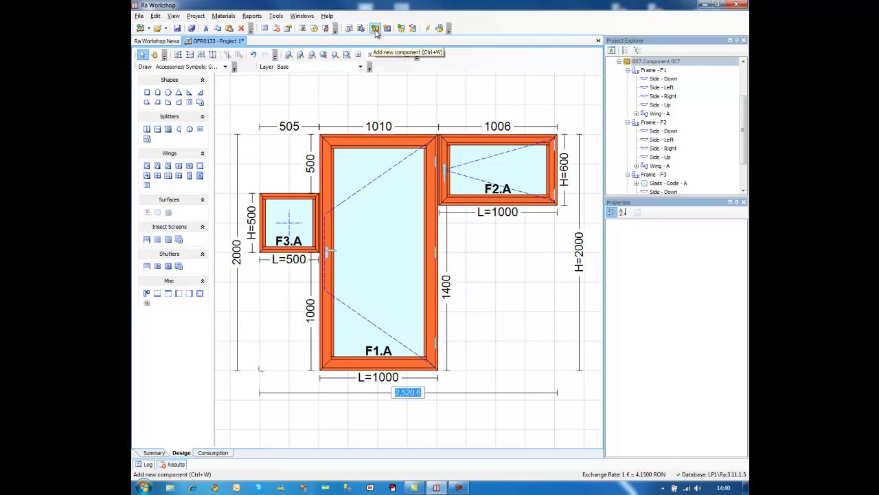
- Add Component 008 as a 1000×1500 arched window with a horizontal mullion, and select the mullion
left_click(375, 28)
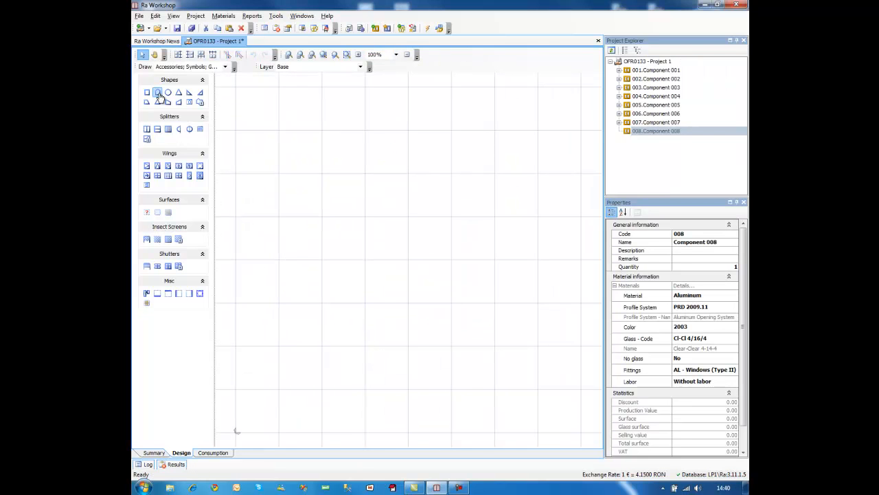
left_click(157, 92)
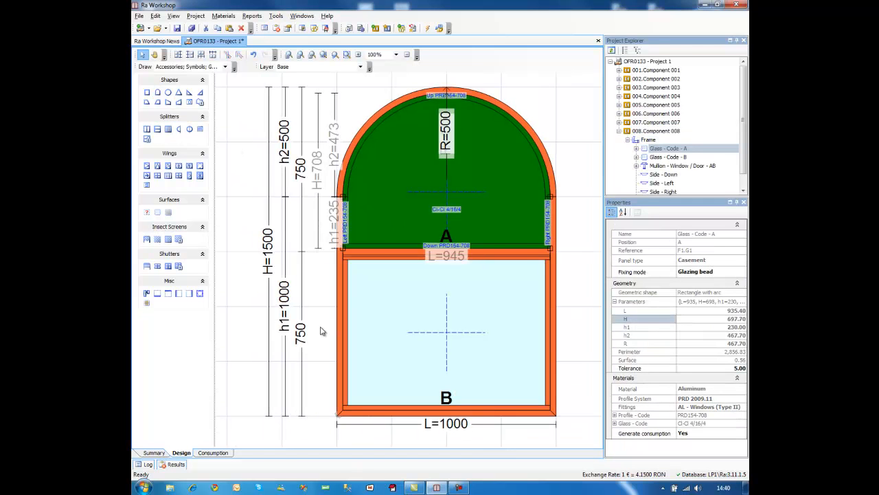
left_click(447, 254)
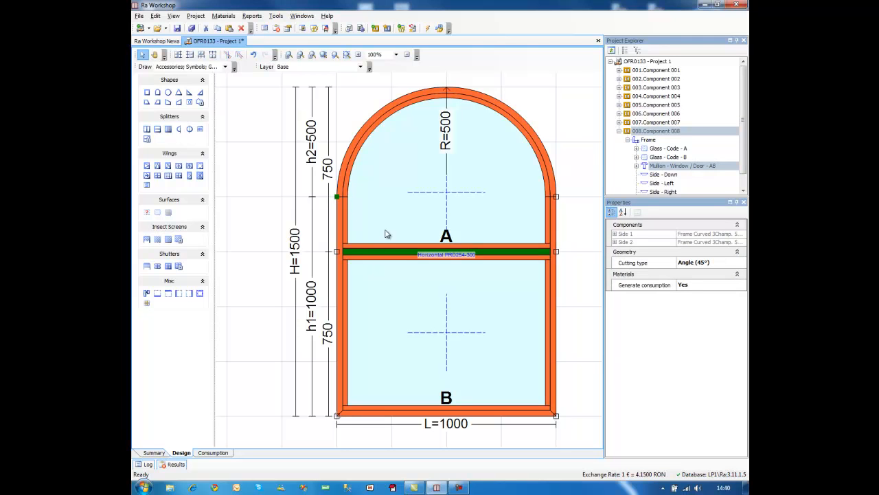
mouse_move(512, 197)
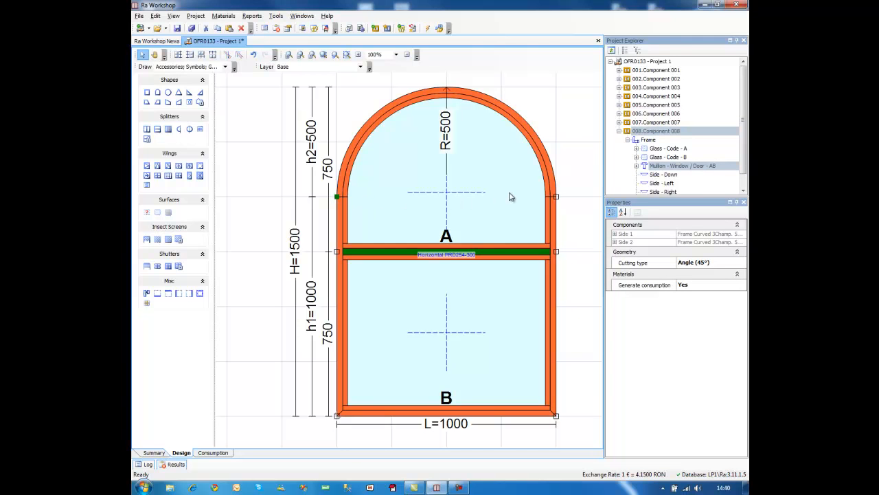
mouse_move(499, 193)
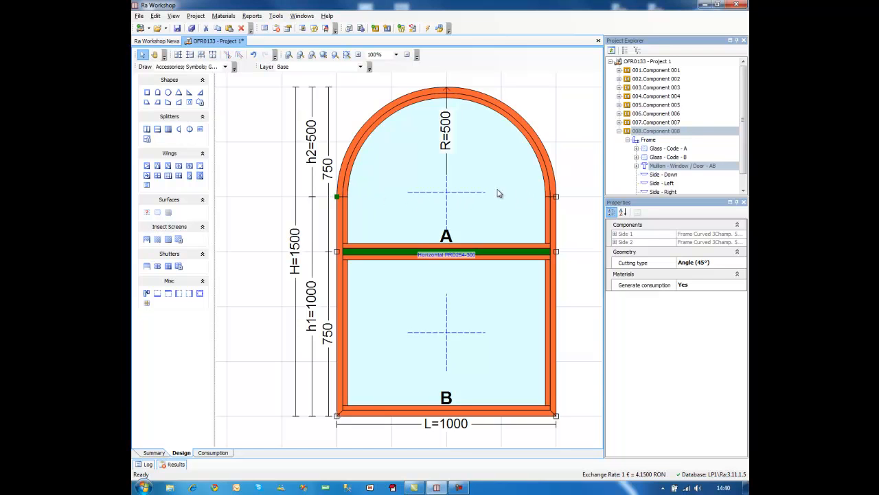
mouse_move(525, 207)
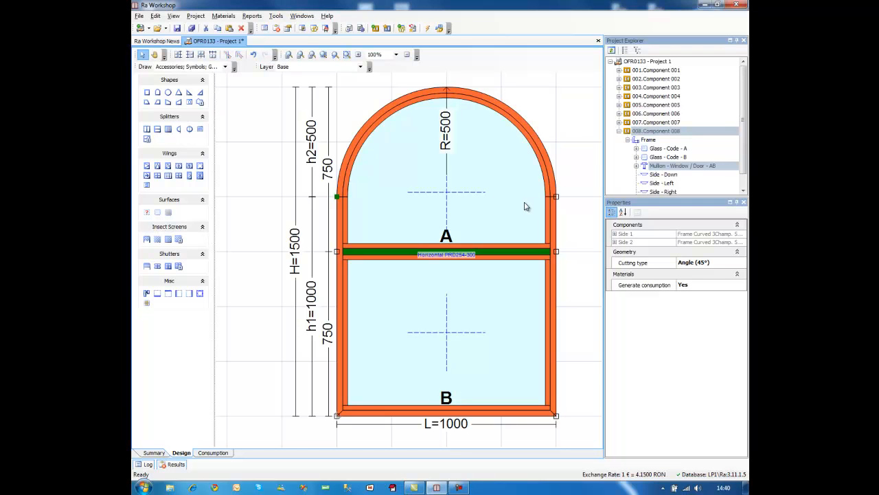
mouse_move(349, 201)
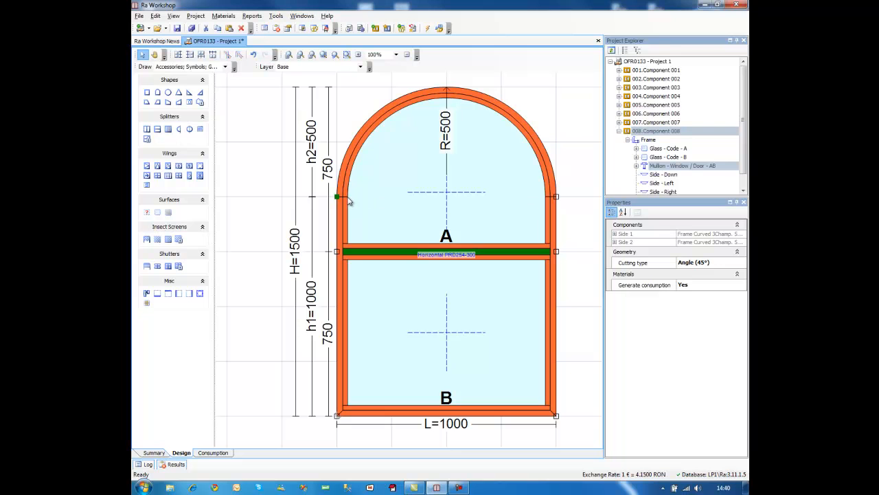
mouse_move(430, 192)
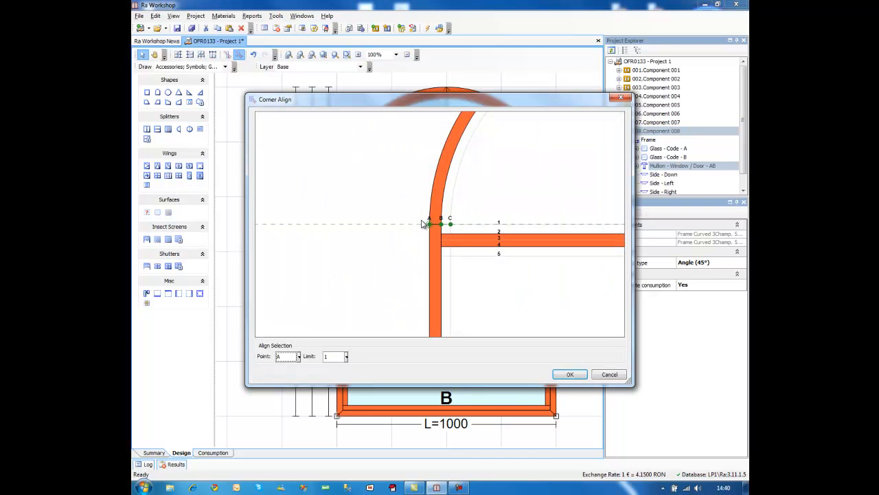
mouse_move(485, 251)
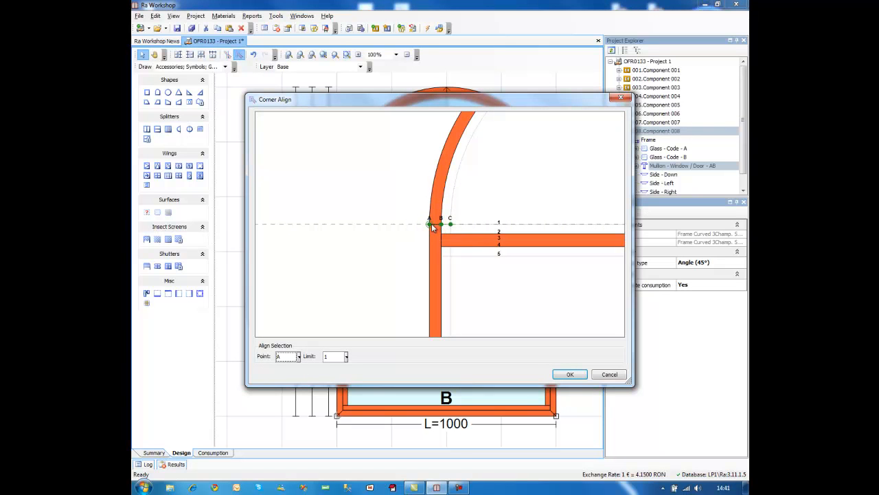
mouse_move(441, 230)
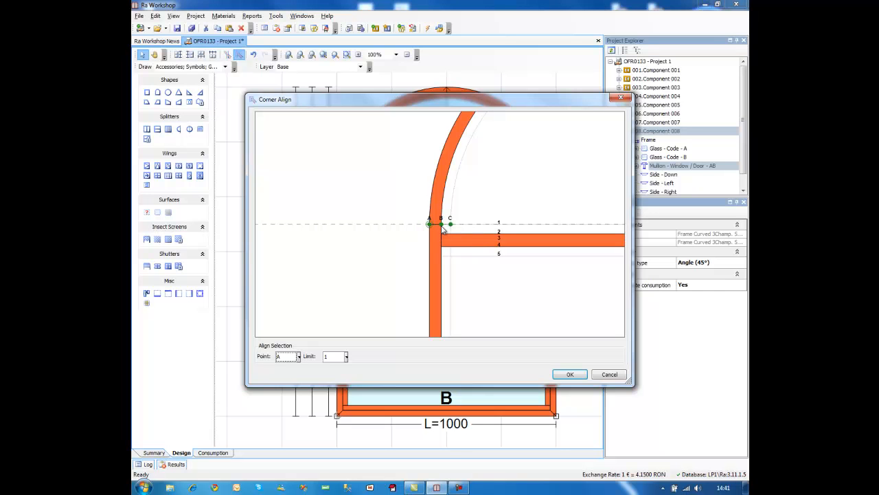
mouse_move(452, 228)
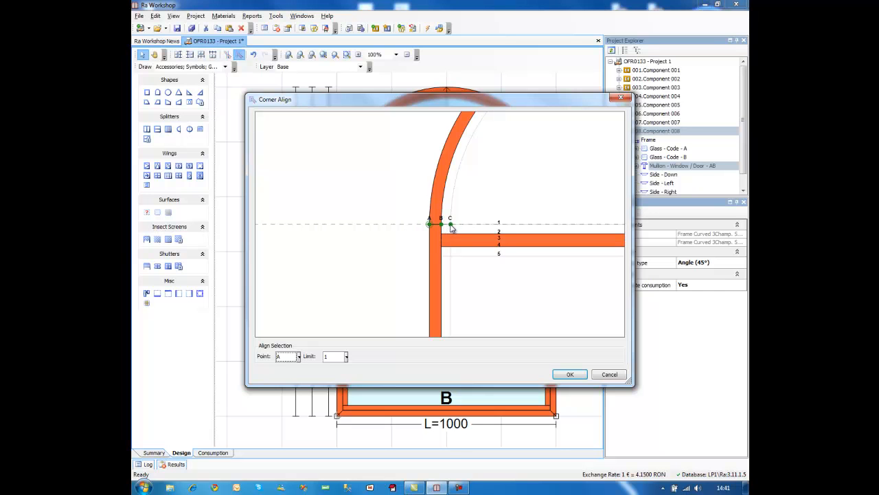
mouse_move(445, 228)
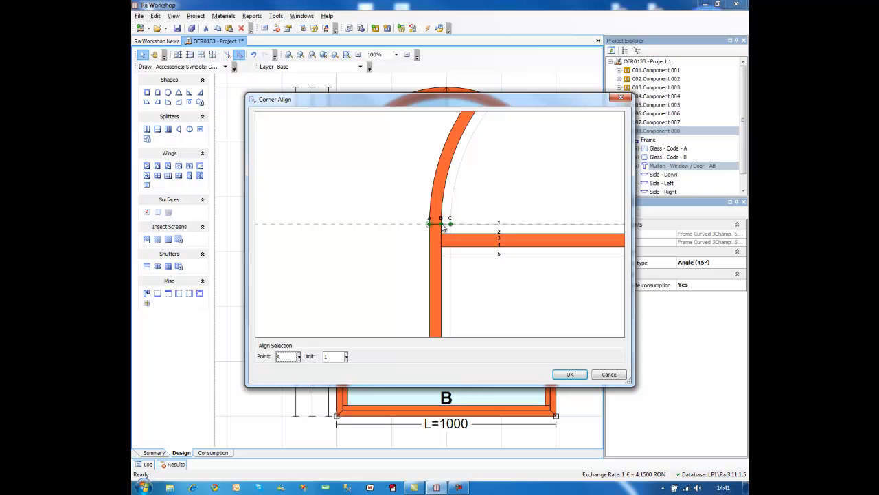
mouse_move(505, 225)
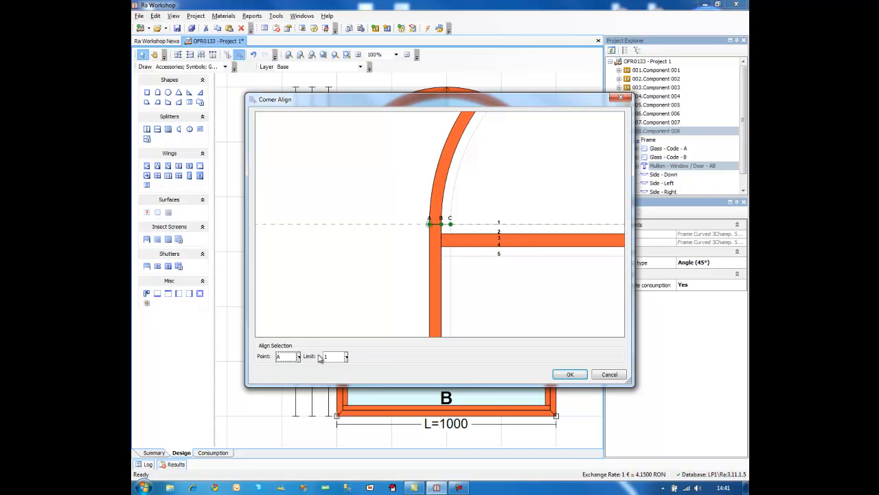
- Corner-align the mullion to the arch start using Point A and Limit 2
left_click(345, 357)
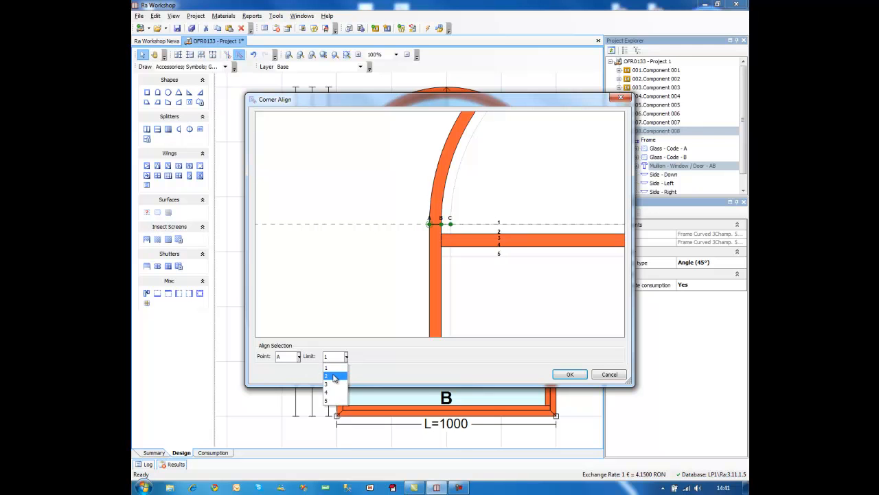
left_click(330, 376)
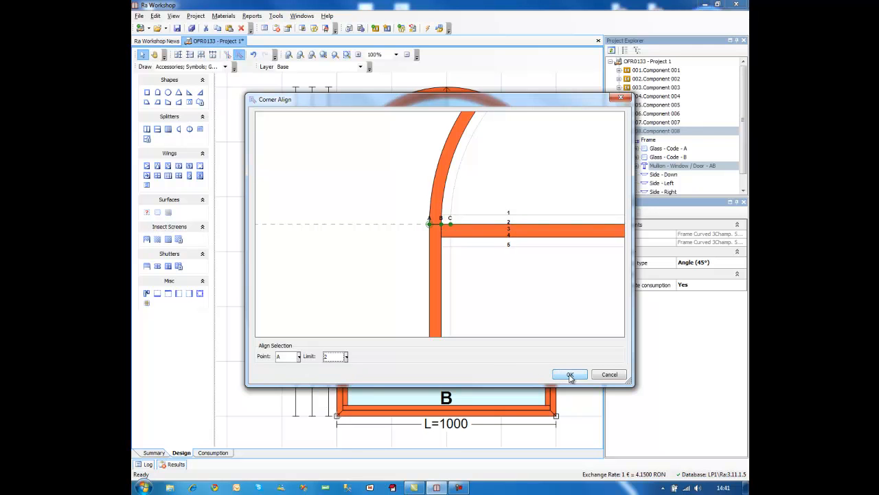
left_click(569, 374)
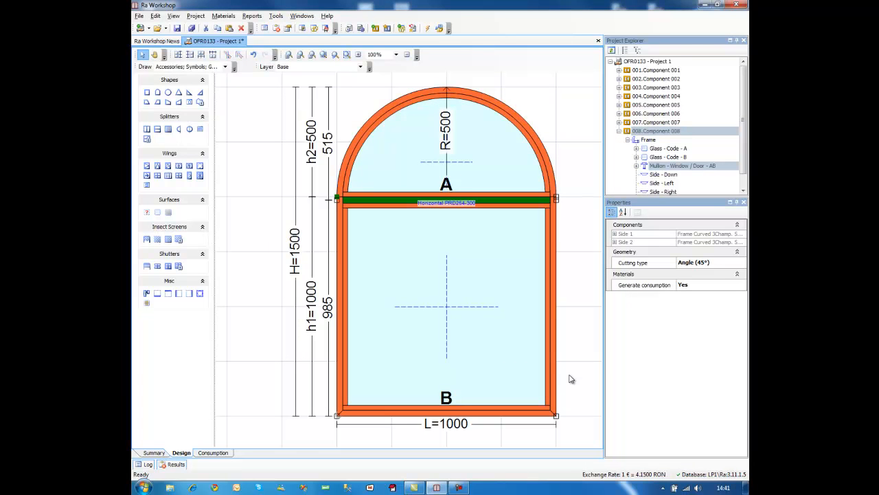
- Select Project 1 to view thumbnails of all eight components, including arched Component 008
left_click(648, 61)
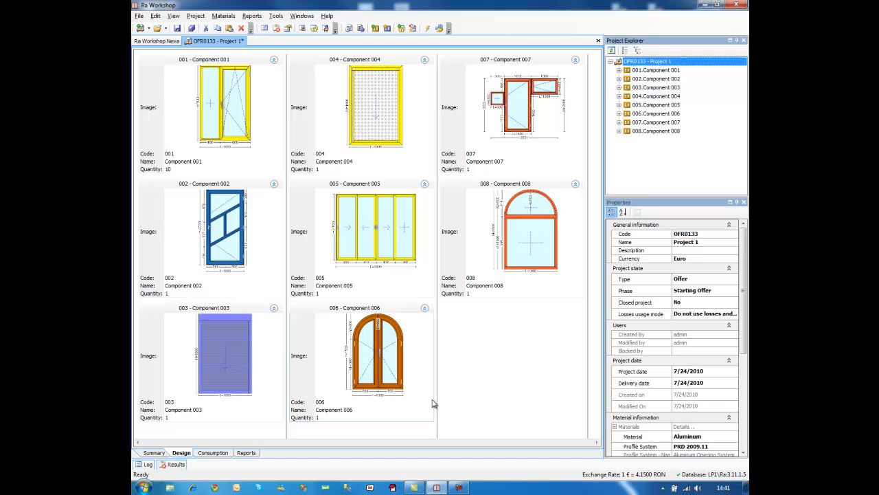
mouse_move(146, 410)
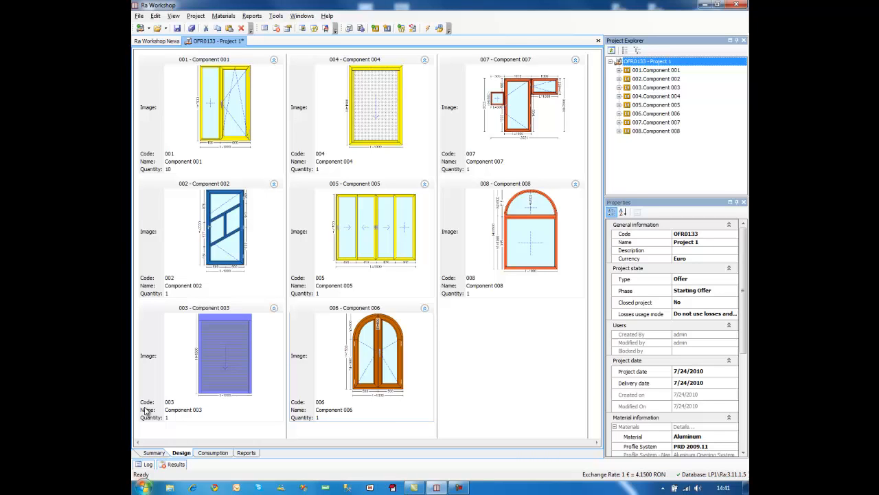